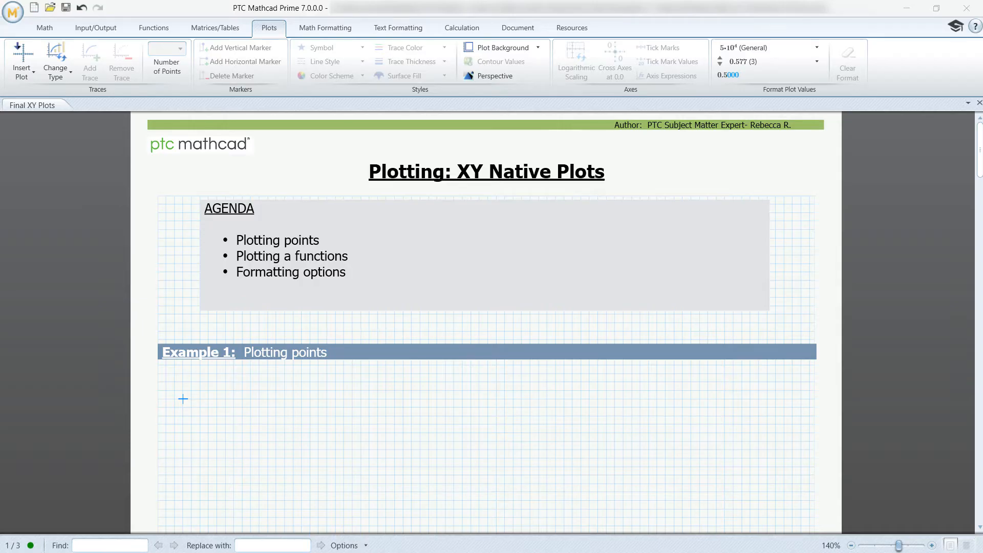
pyautogui.moveTo(250, 371)
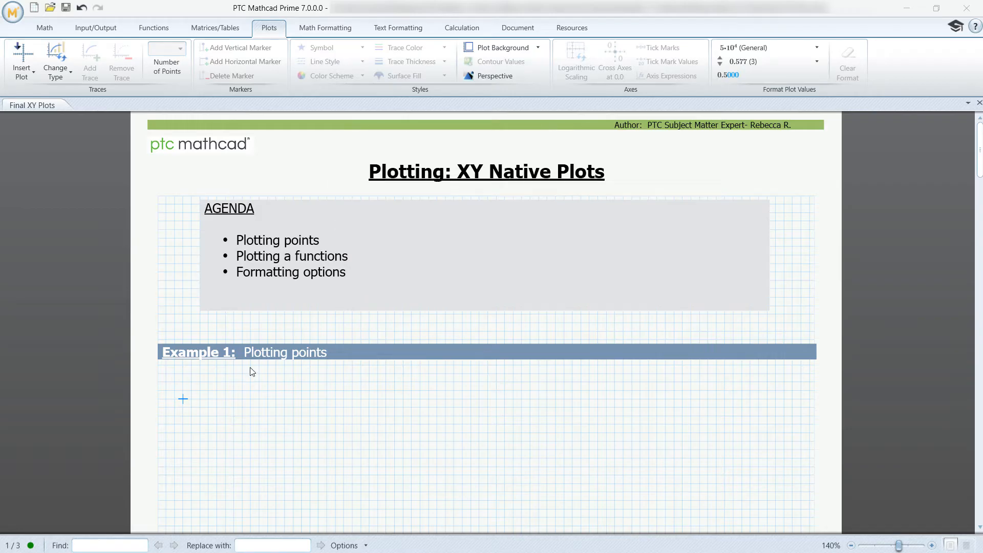
pyautogui.moveTo(145, 287)
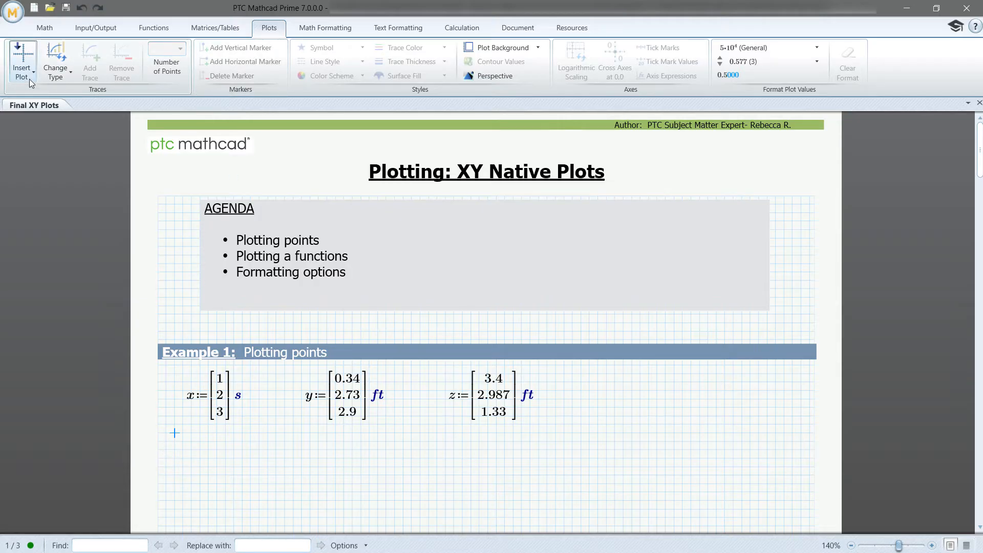
# Insert an XY plot of y against x below the vectors, with y in feet
pyautogui.click(19, 56)
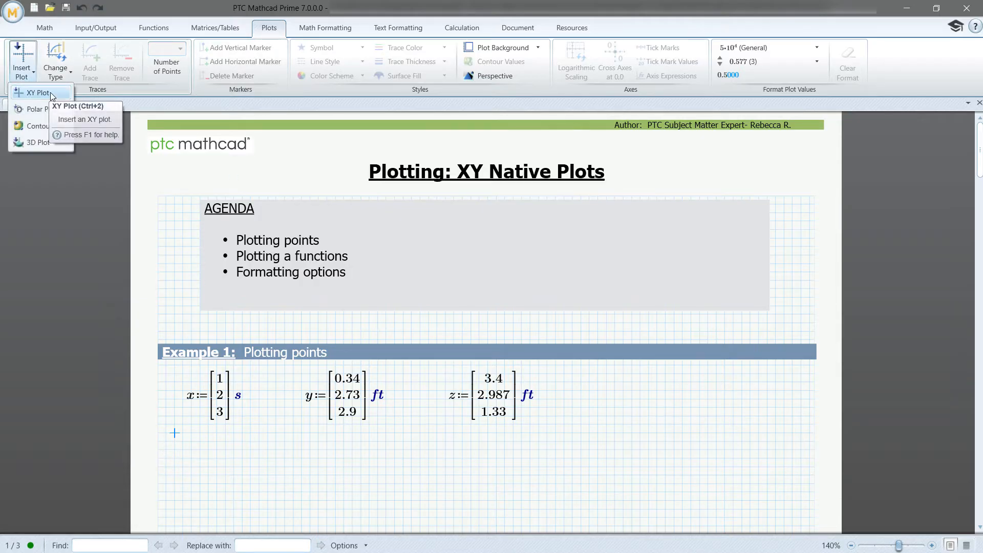
pyautogui.click(33, 92)
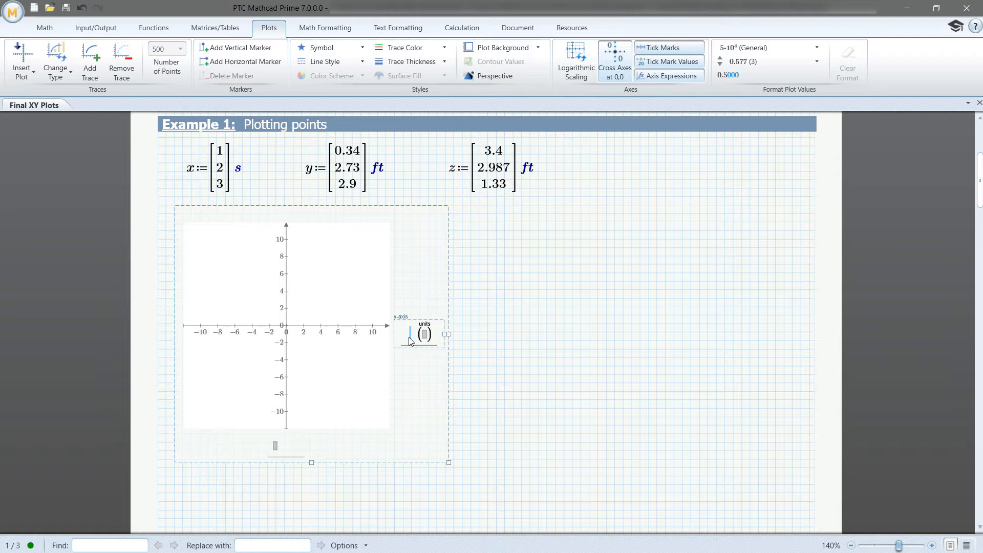
pyautogui.moveTo(407, 337)
pyautogui.write('y (m)')
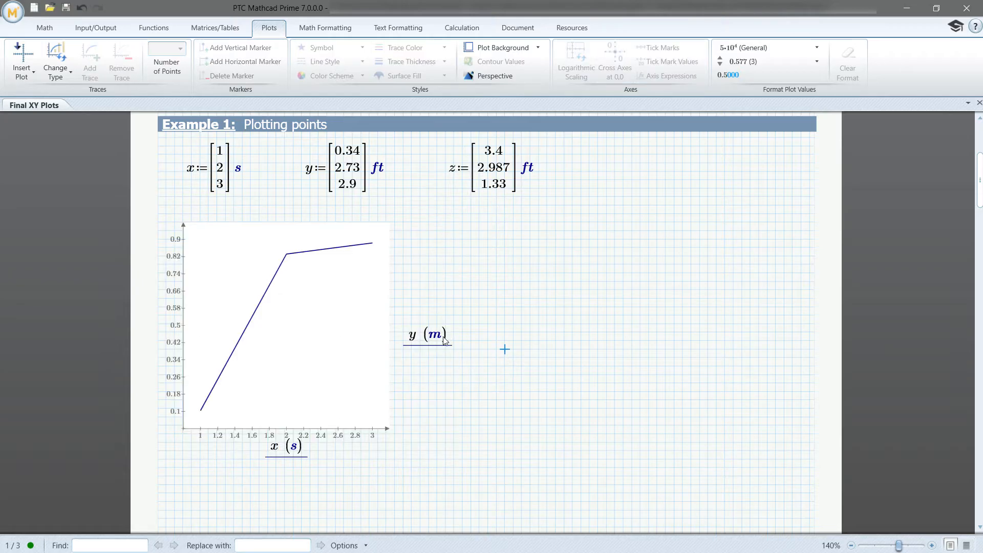
pyautogui.click(428, 335)
pyautogui.write('ft')
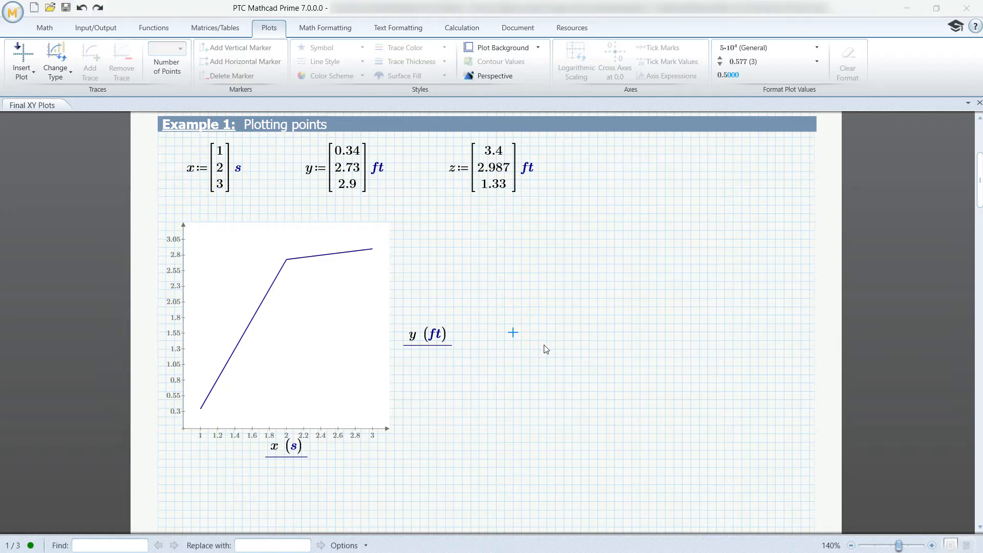
pyautogui.moveTo(540, 341)
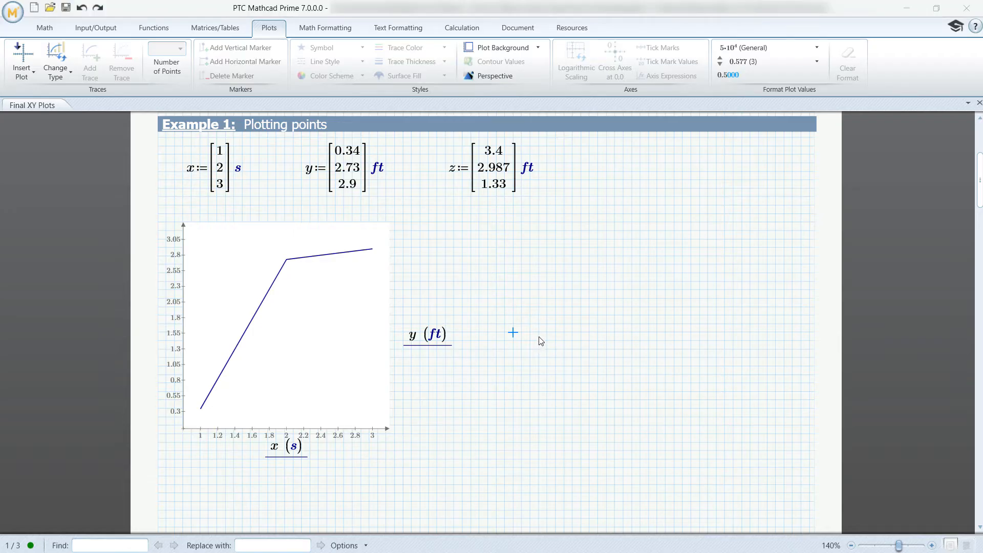
pyautogui.moveTo(466, 324)
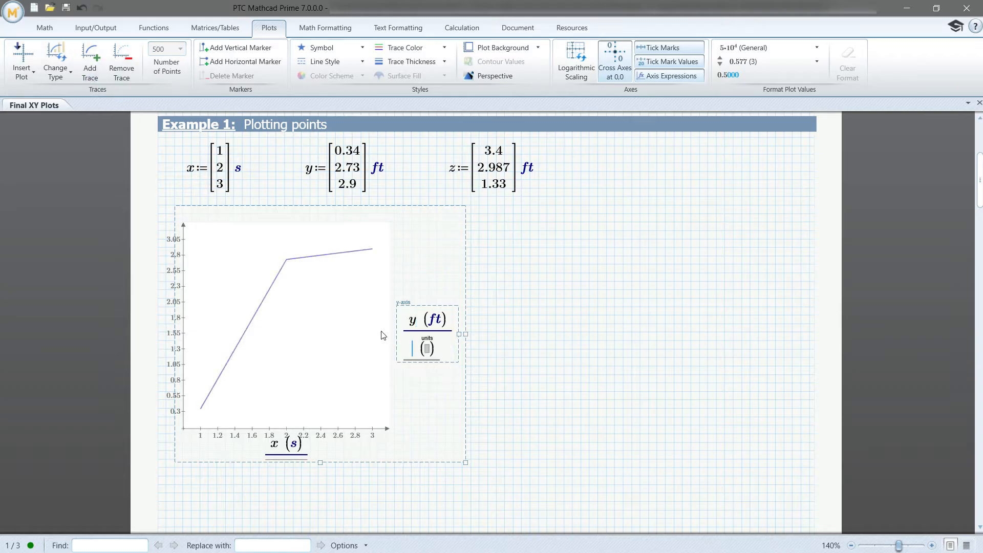
# Add a second trace z, in feet, to the plot
pyautogui.write('z (ft')
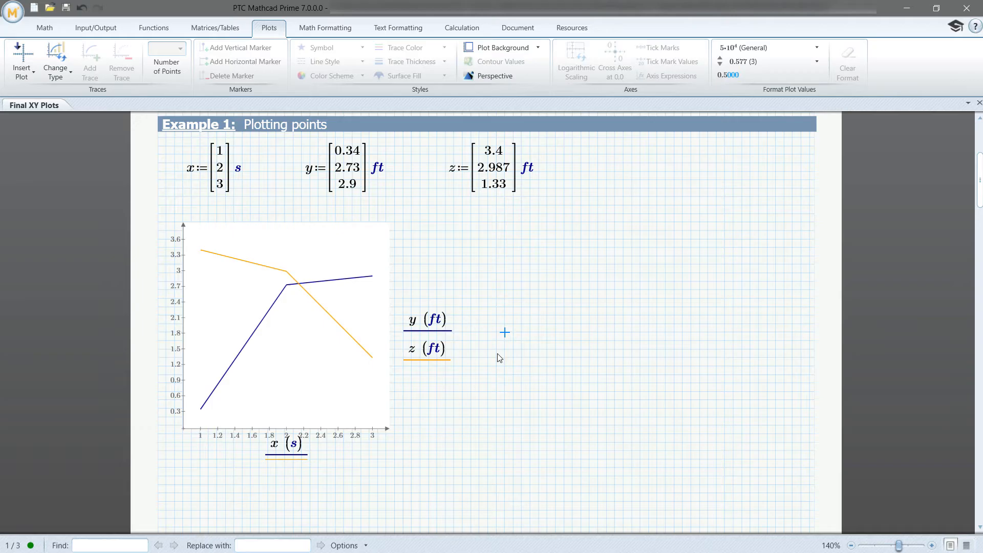
pyautogui.moveTo(339, 338)
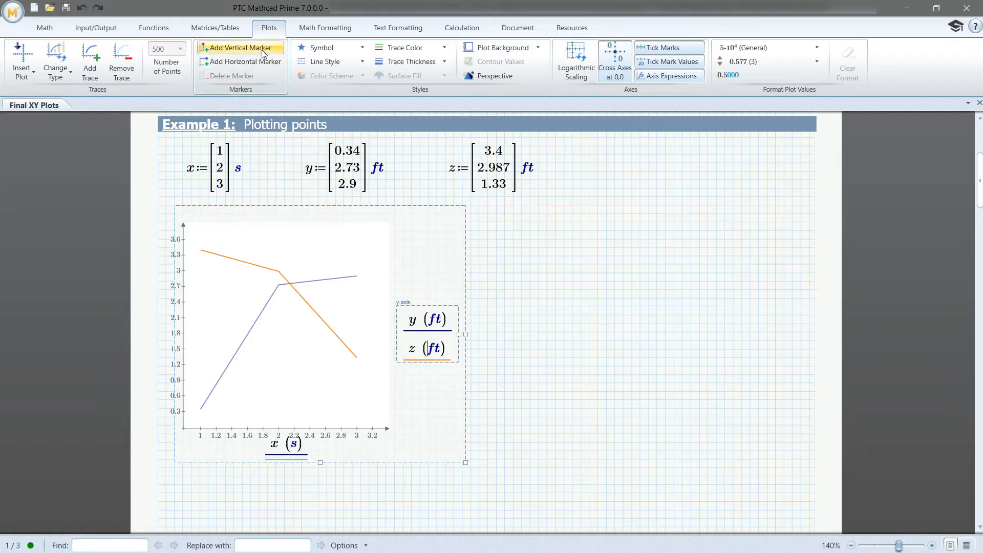
# Add vertical and horizontal markers, and define k := 2.5 to drive the vertical marker
pyautogui.click(244, 47)
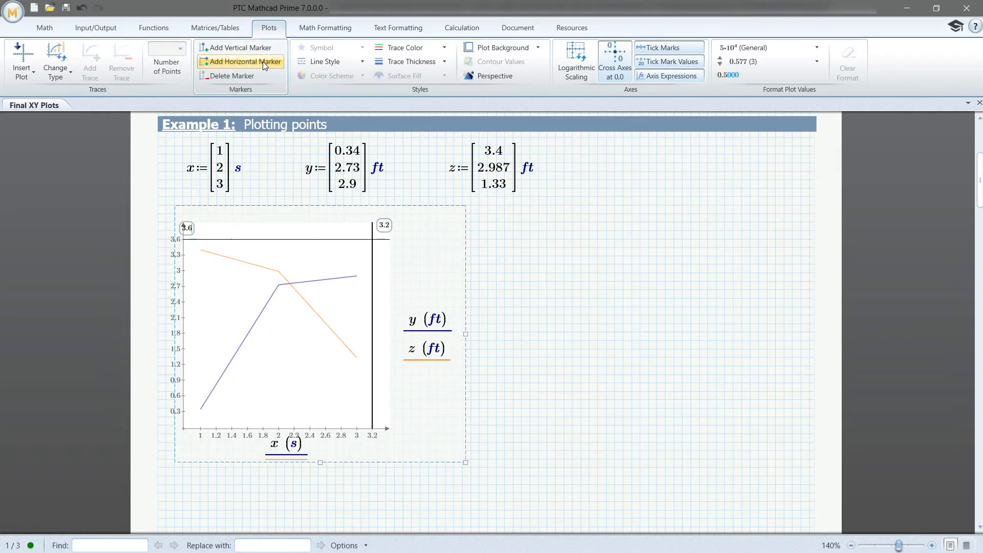
pyautogui.click(246, 62)
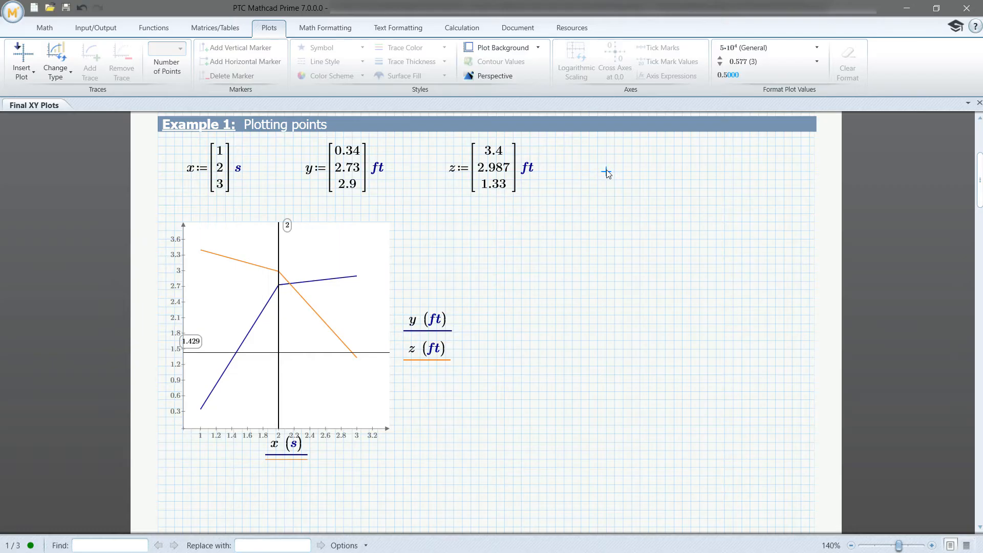
pyautogui.click(606, 171)
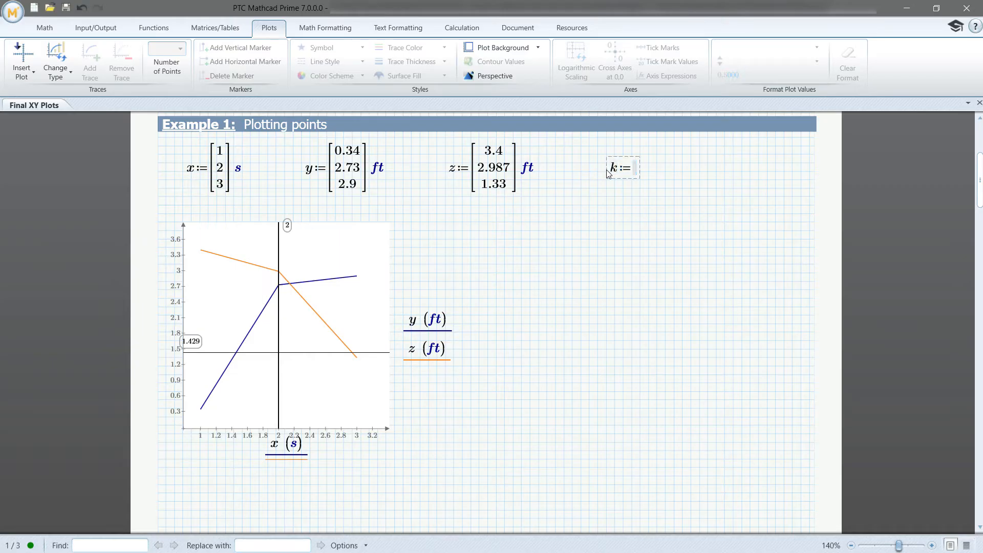
pyautogui.write('2.5')
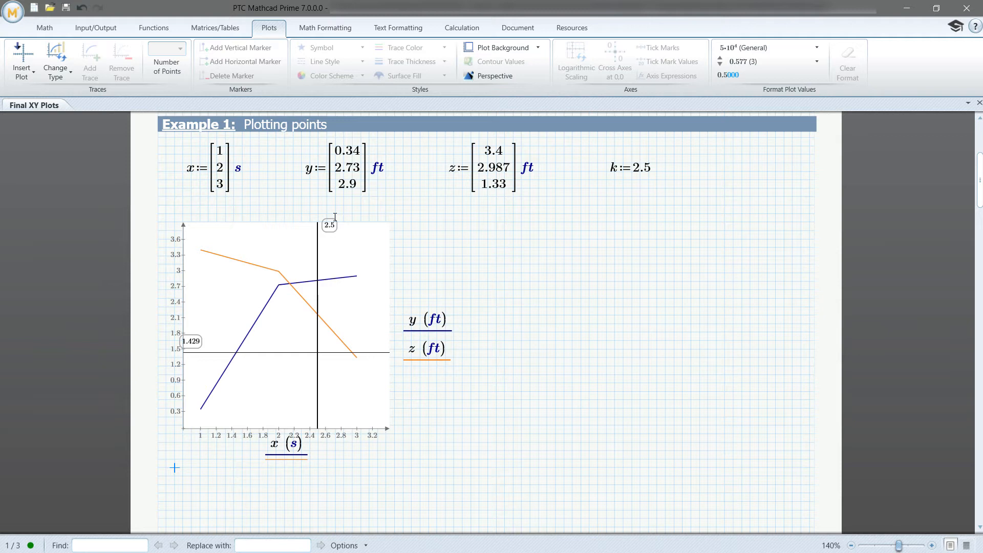
pyautogui.click(637, 167)
pyautogui.write('1')
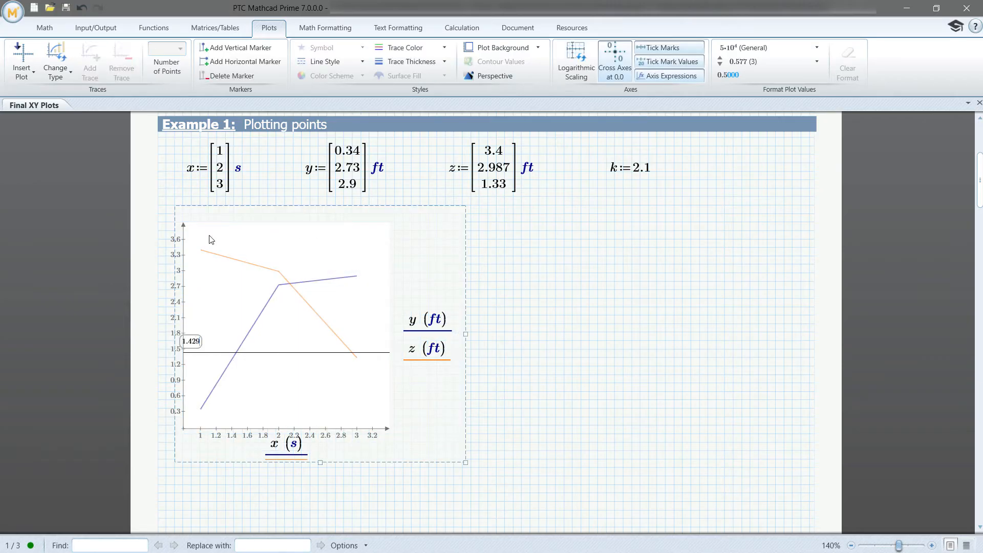
pyautogui.moveTo(234, 79)
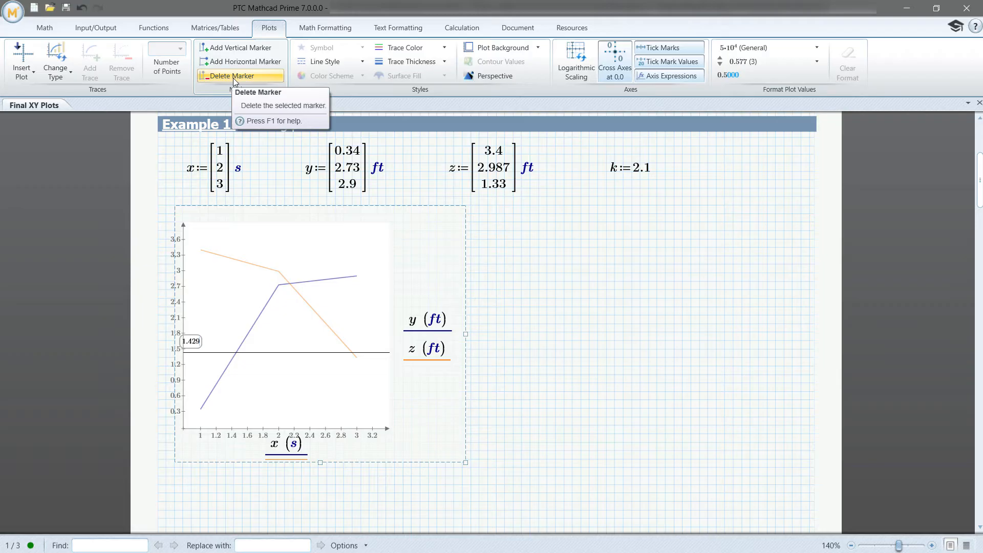
# Delete the horizontal marker from the y and z plot
pyautogui.click(236, 76)
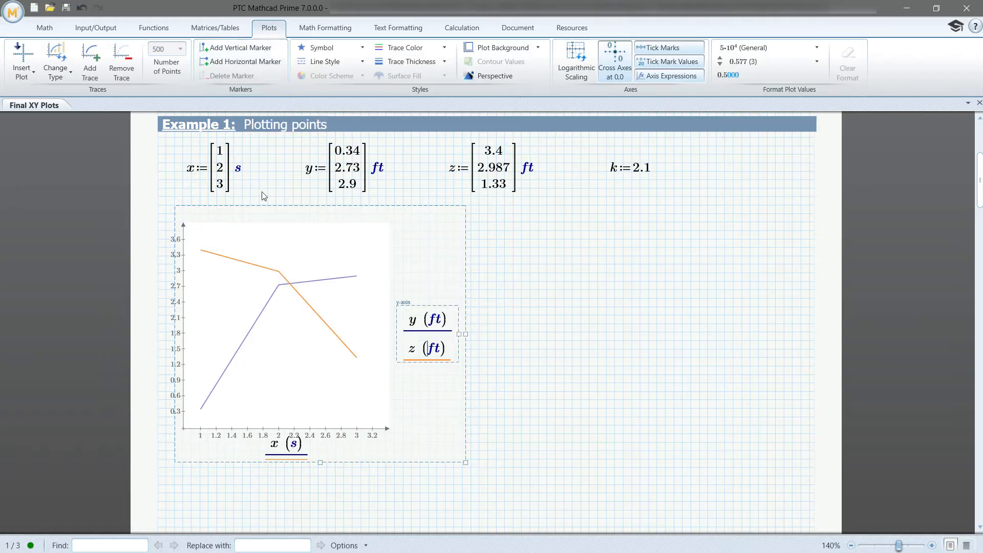
pyautogui.moveTo(298, 312)
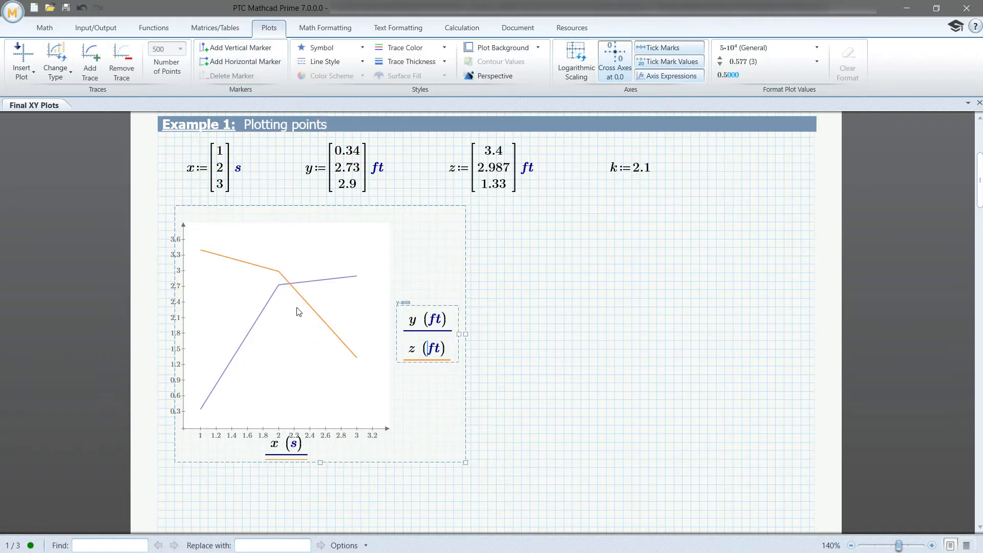
pyautogui.moveTo(301, 293)
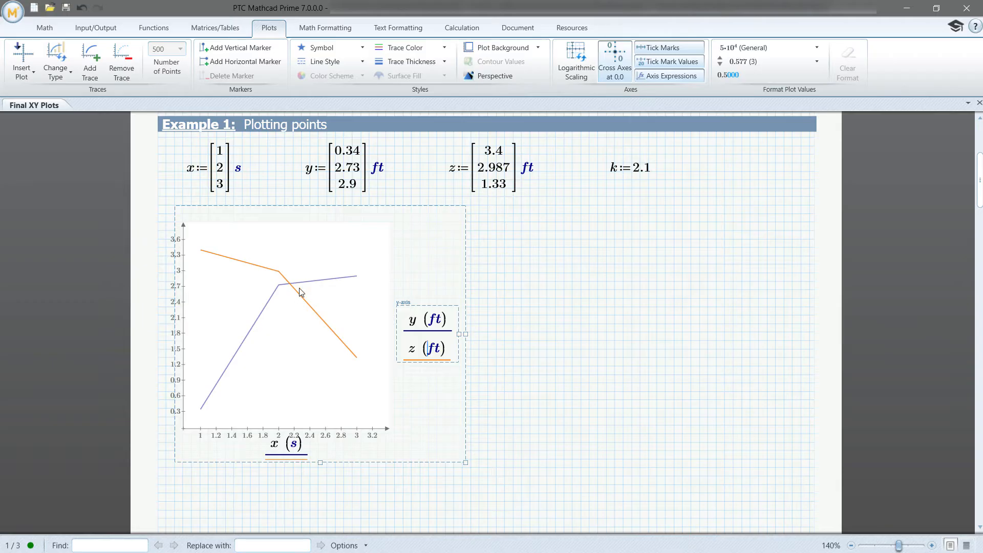
# Show the traces as point symbols, marking z with dots and thickening the points
pyautogui.click(365, 47)
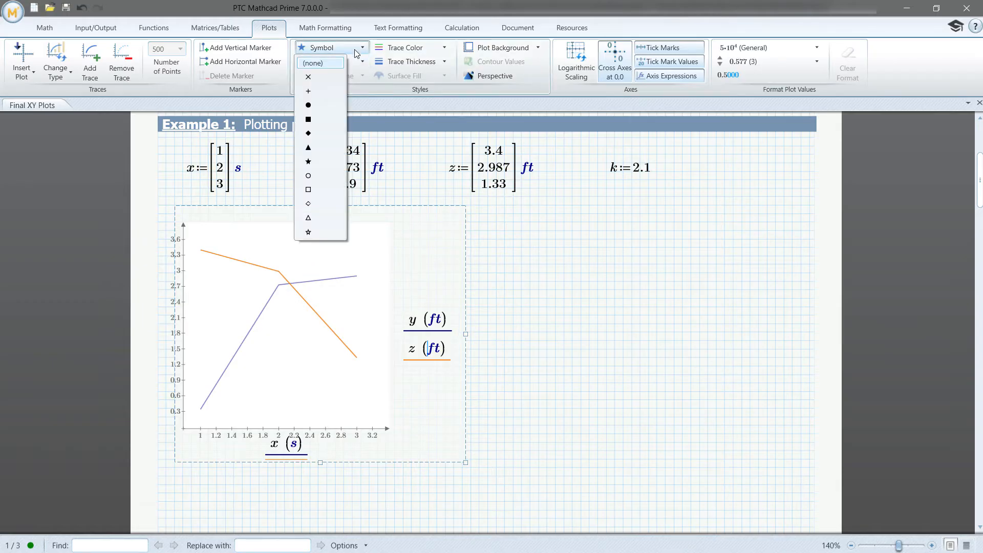
pyautogui.click(312, 62)
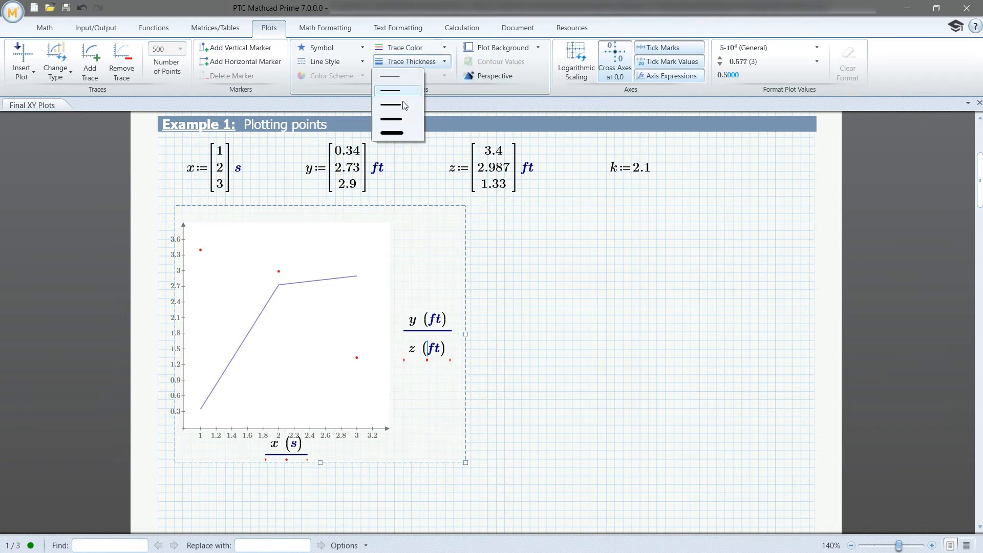
pyautogui.click(397, 104)
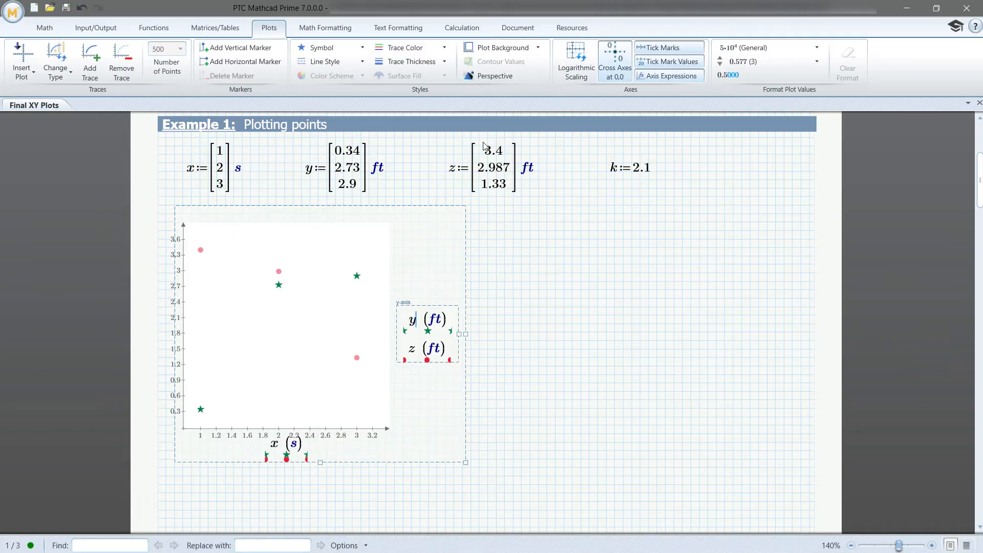
# Change the plot background from white to the worksheet's paper colour
pyautogui.click(537, 47)
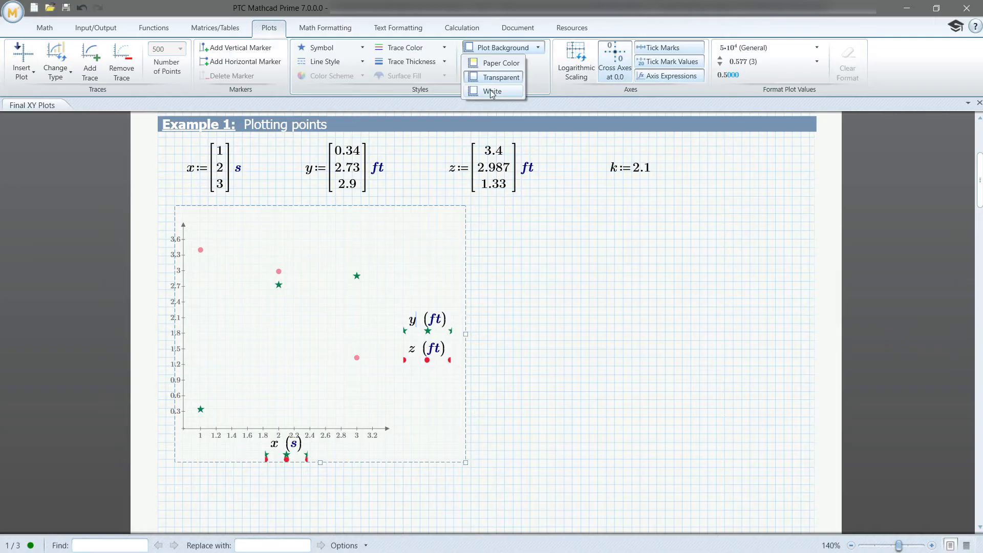
pyautogui.click(492, 91)
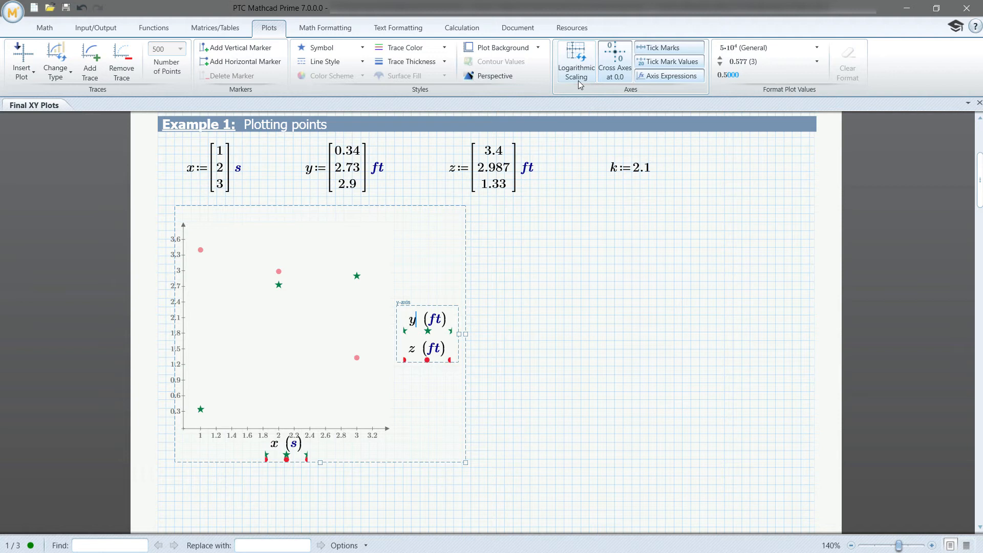
pyautogui.moveTo(576, 61)
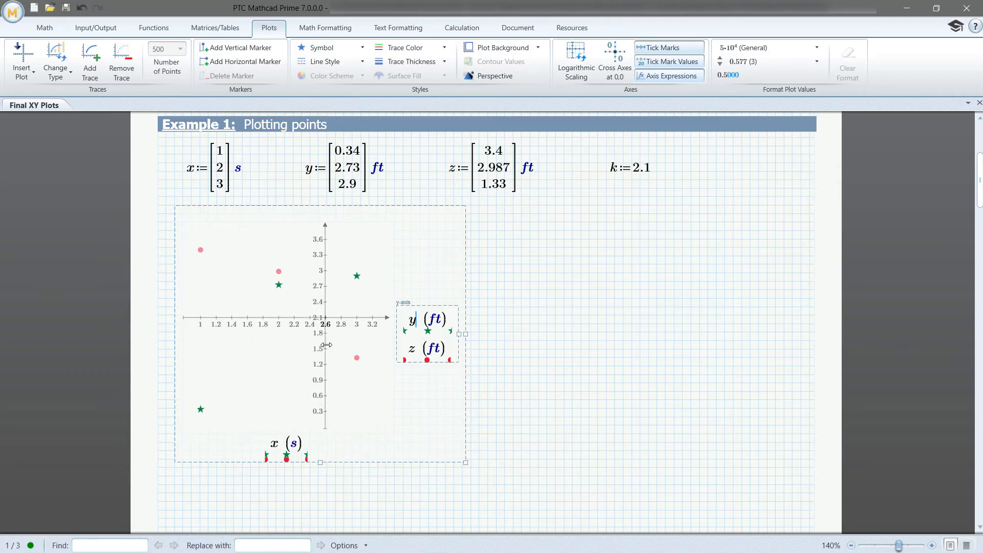
pyautogui.moveTo(343, 314)
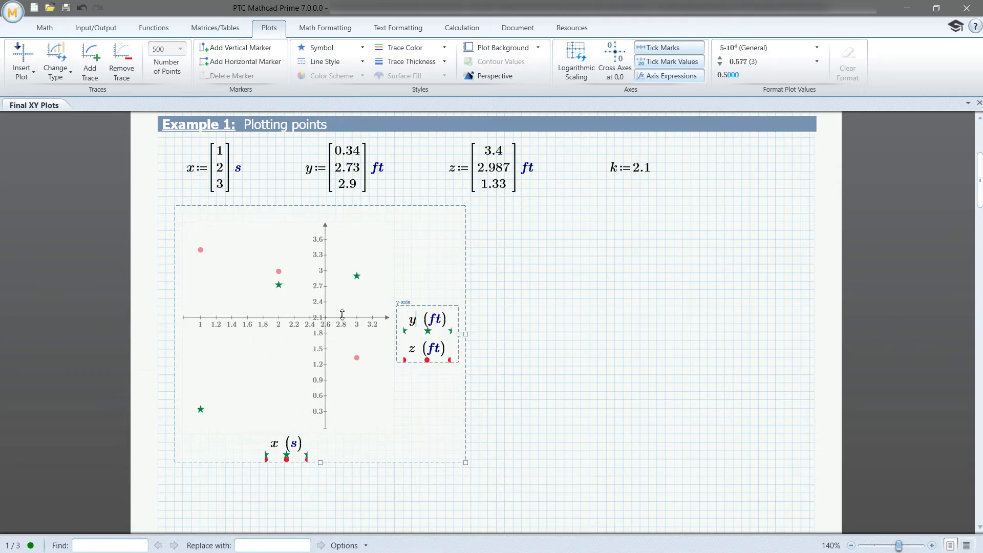
pyautogui.moveTo(614, 61)
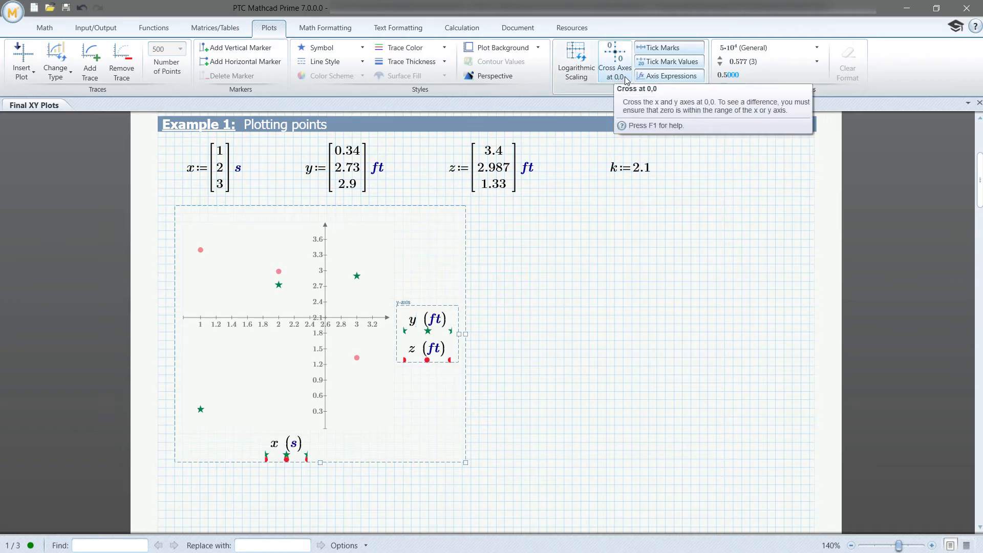
pyautogui.click(614, 59)
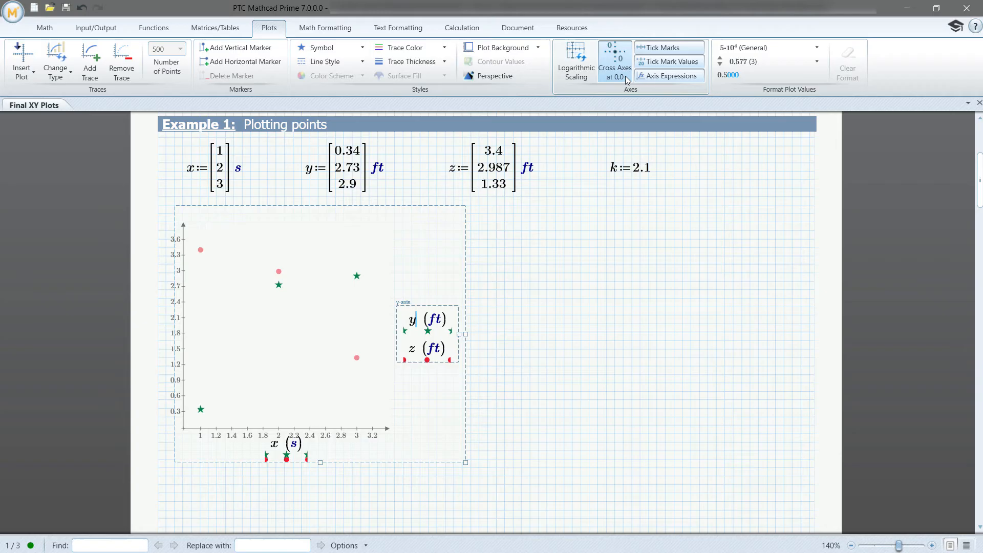
pyautogui.moveTo(625, 85)
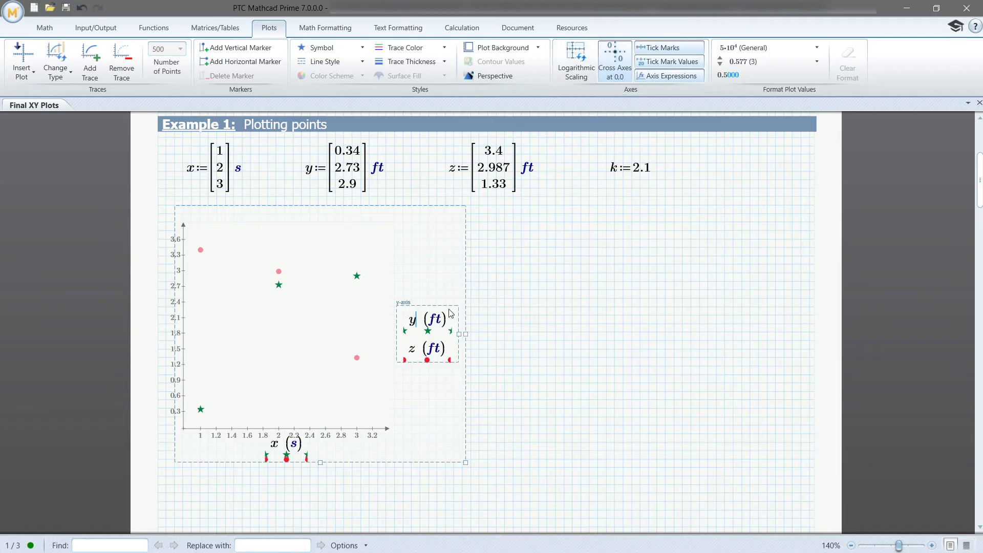
pyautogui.moveTo(286, 429)
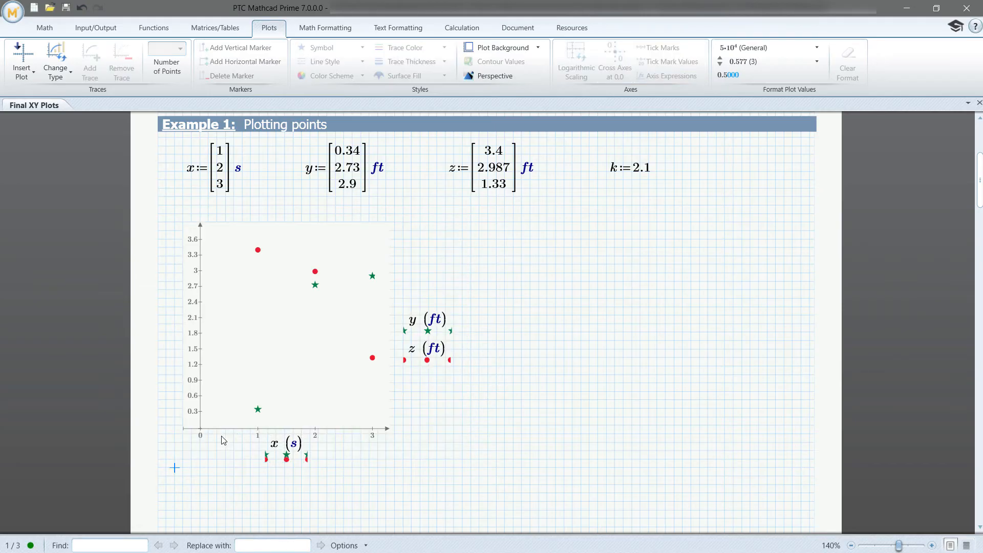
pyautogui.moveTo(200, 440)
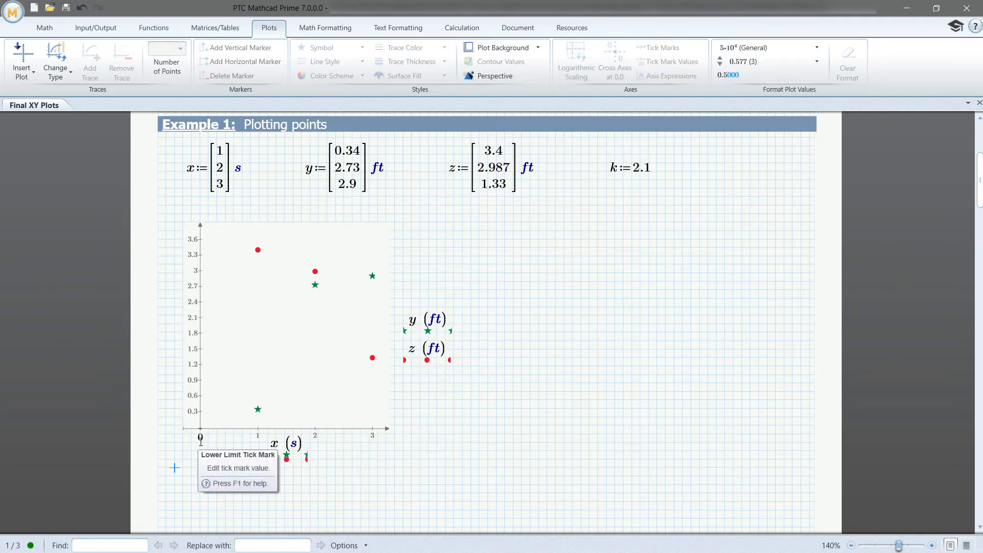
pyautogui.moveTo(210, 439)
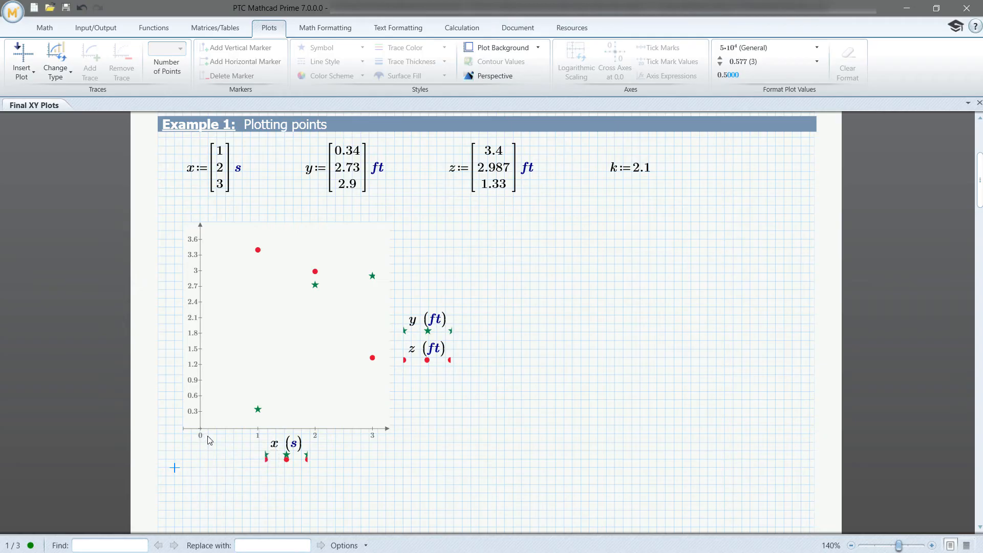
pyautogui.moveTo(191, 411)
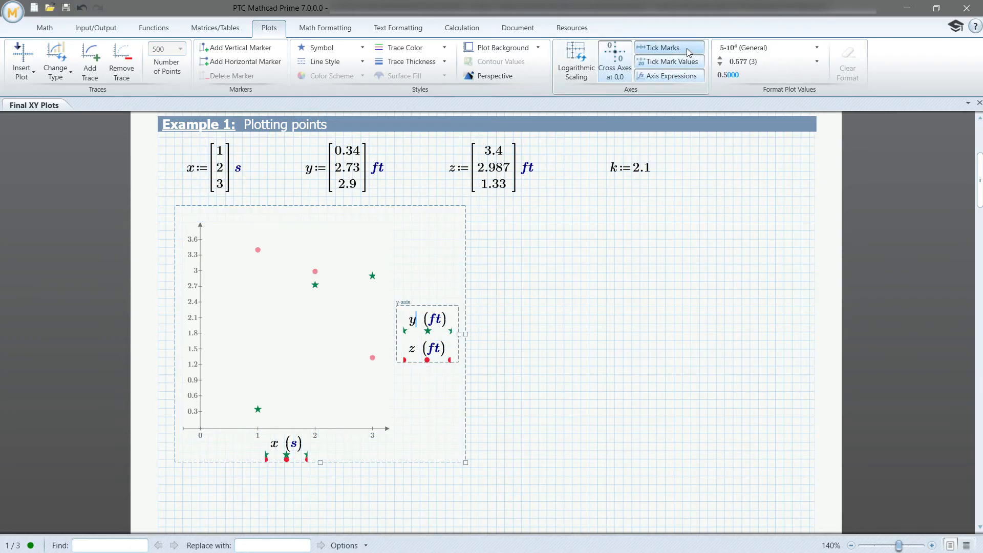
pyautogui.moveTo(675, 61)
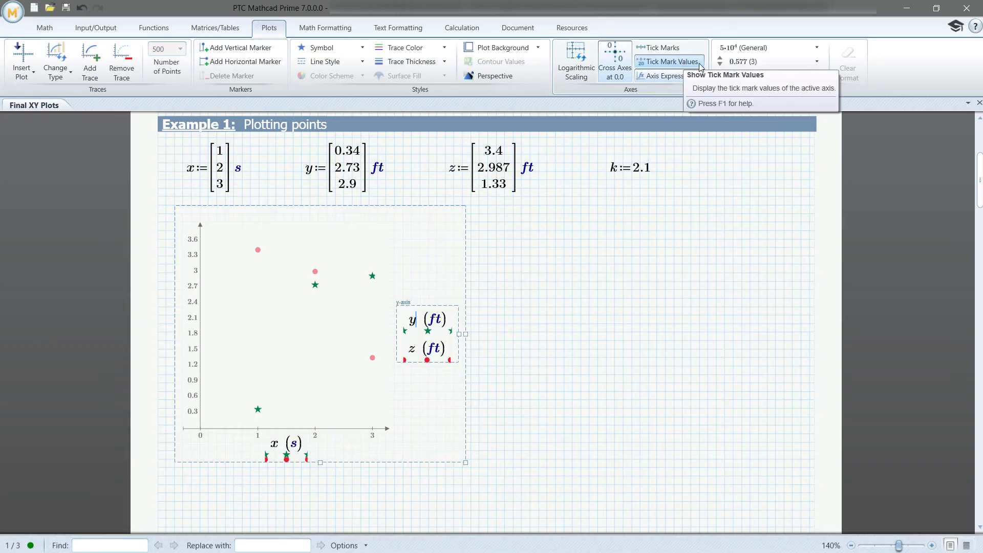
pyautogui.click(672, 62)
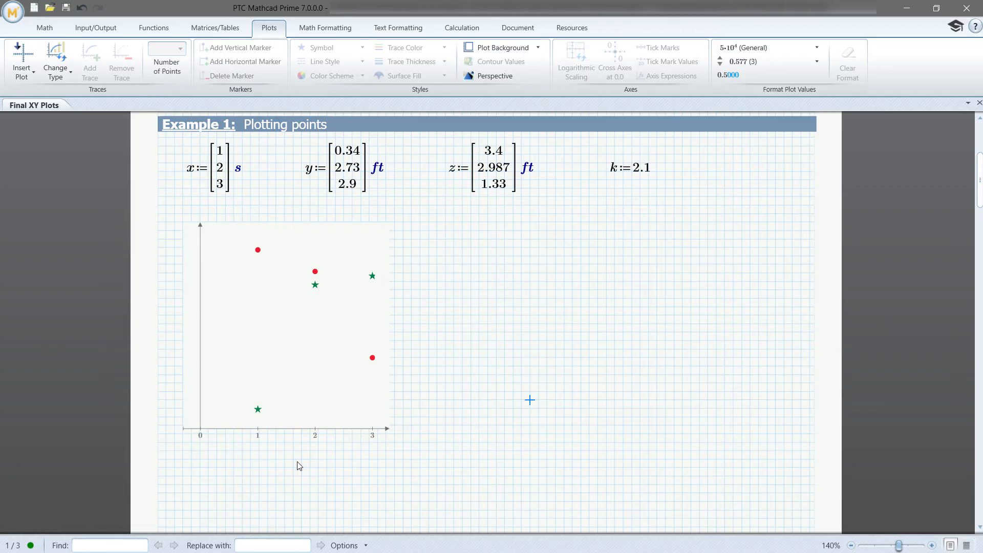
pyautogui.moveTo(263, 450)
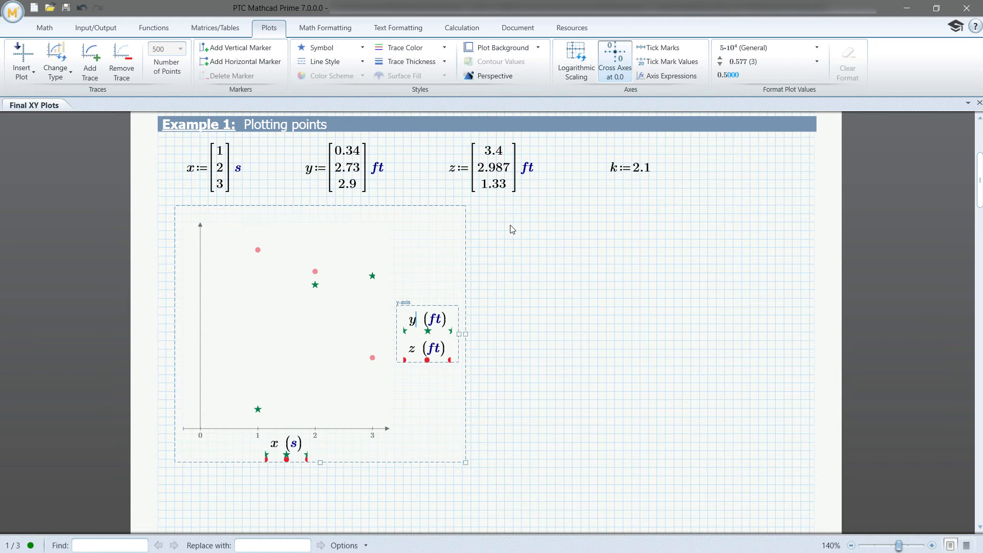
pyautogui.click(661, 48)
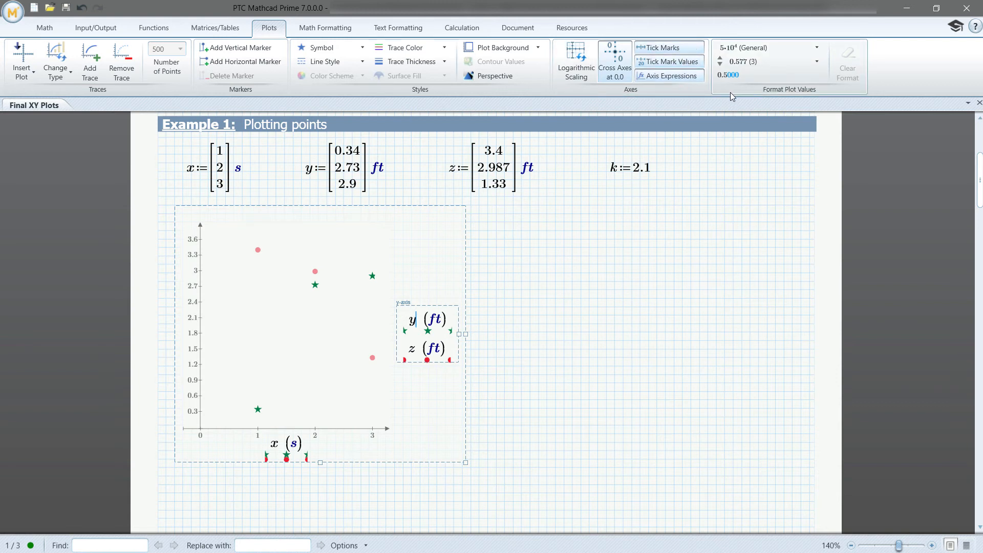
pyautogui.moveTo(826, 96)
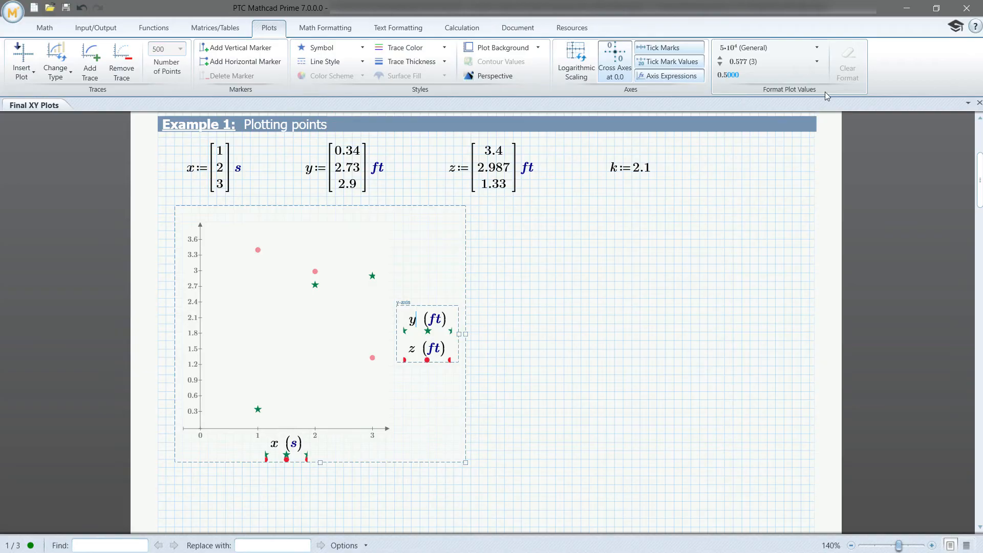
pyautogui.click(816, 47)
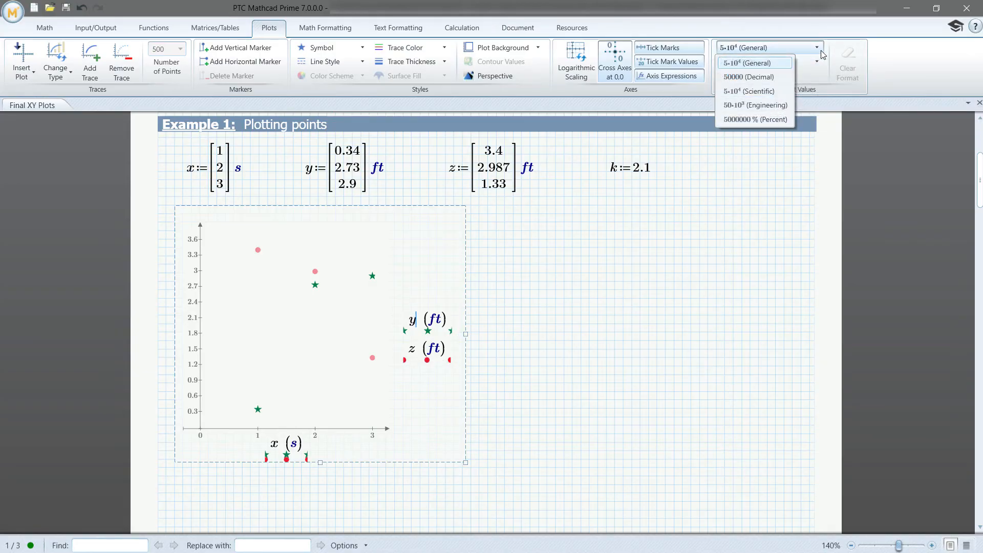
pyautogui.moveTo(748, 77)
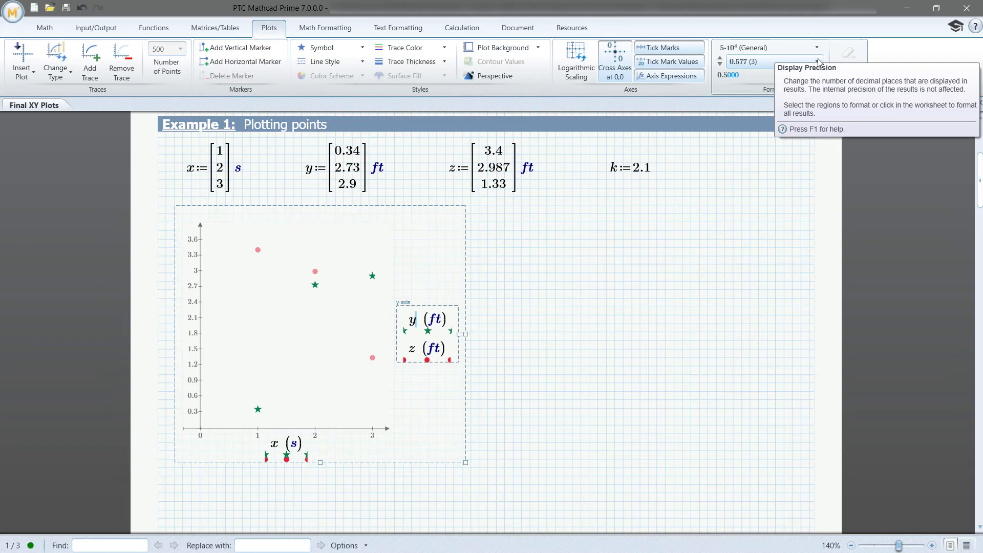
pyautogui.click(817, 61)
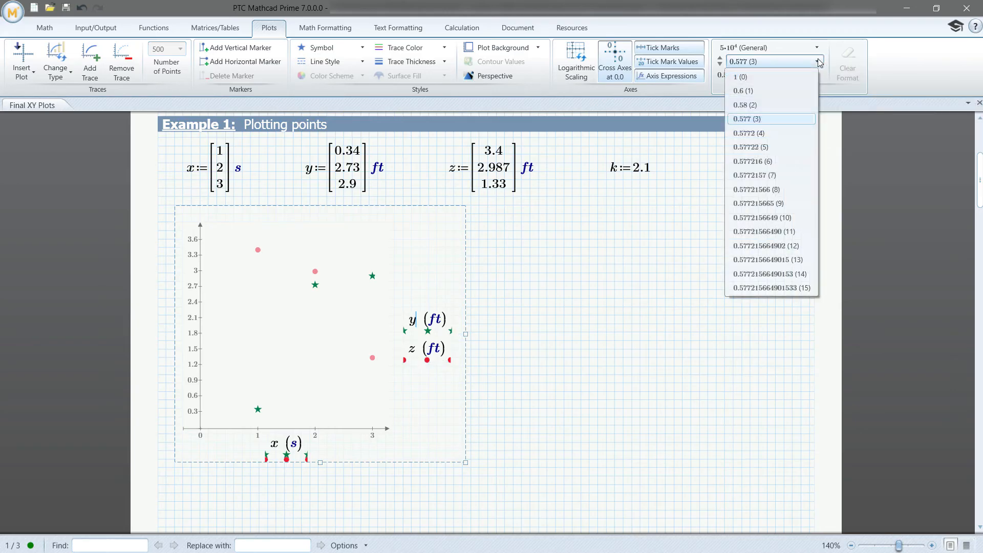
pyautogui.moveTo(821, 64)
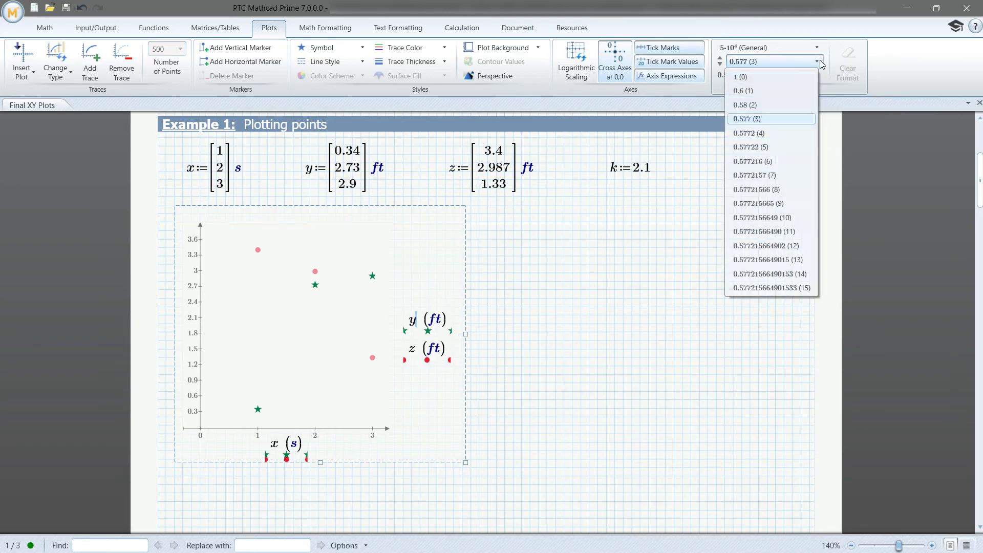
pyautogui.click(748, 118)
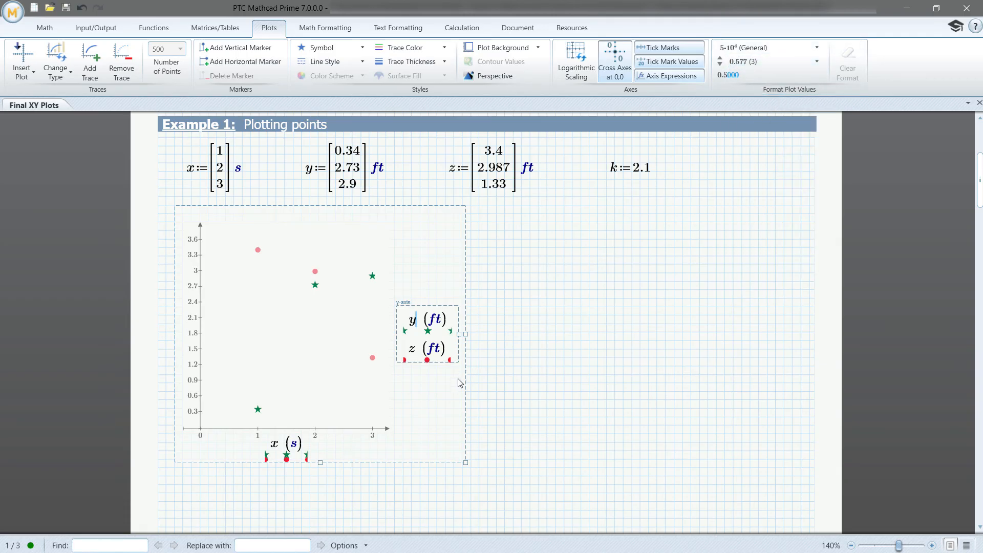
pyautogui.click(520, 419)
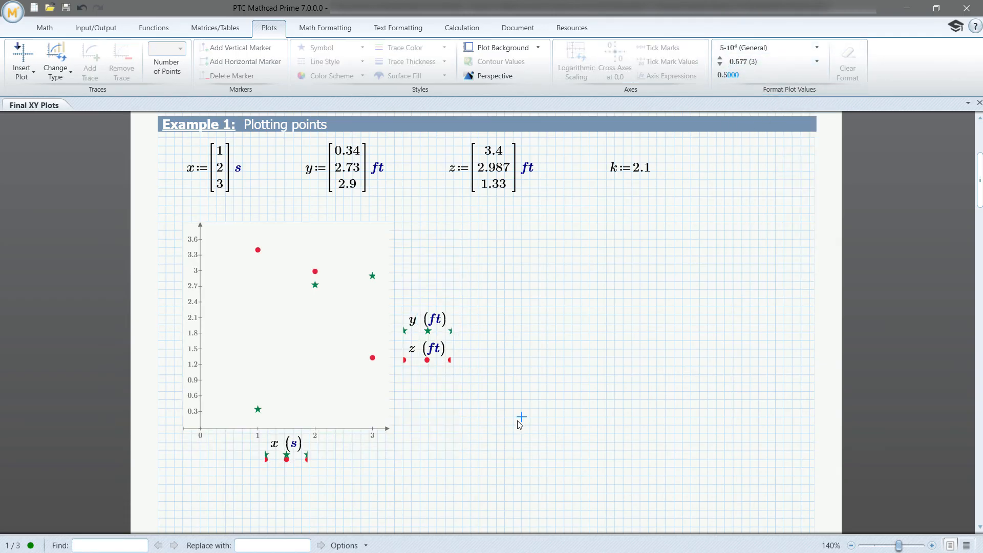
pyautogui.moveTo(508, 433)
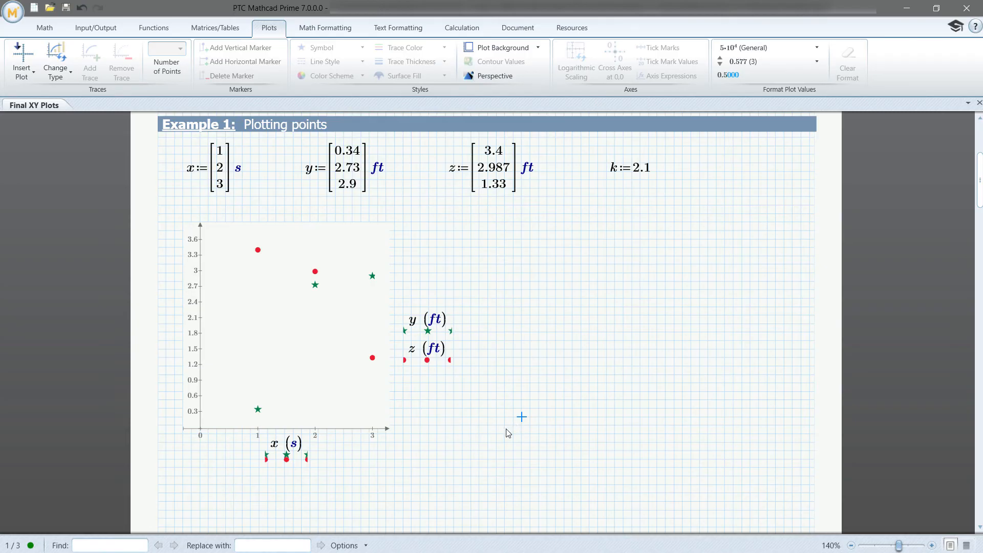
# Scroll down to page 2 to Example 2: Plotting for velocity
pyautogui.scroll(-3)
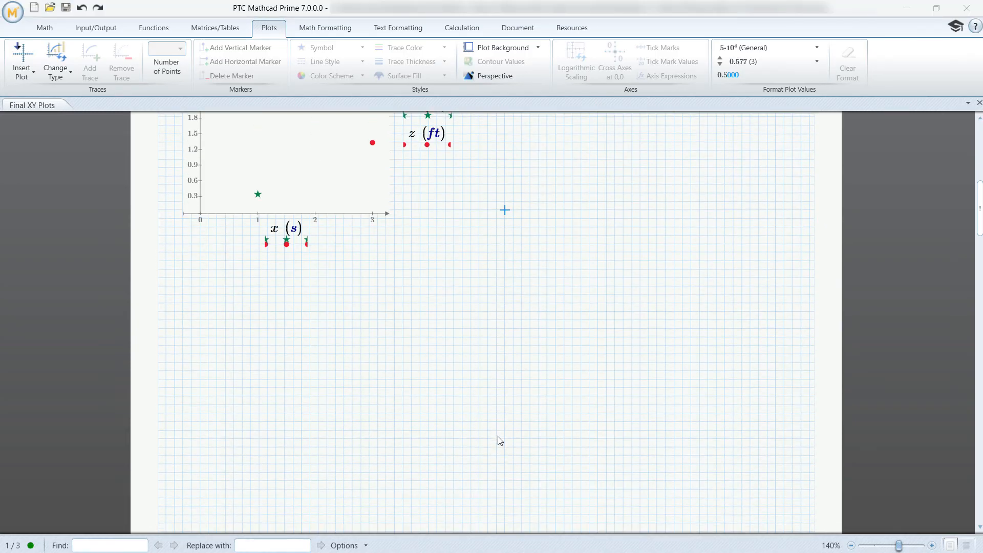
pyautogui.scroll(3)
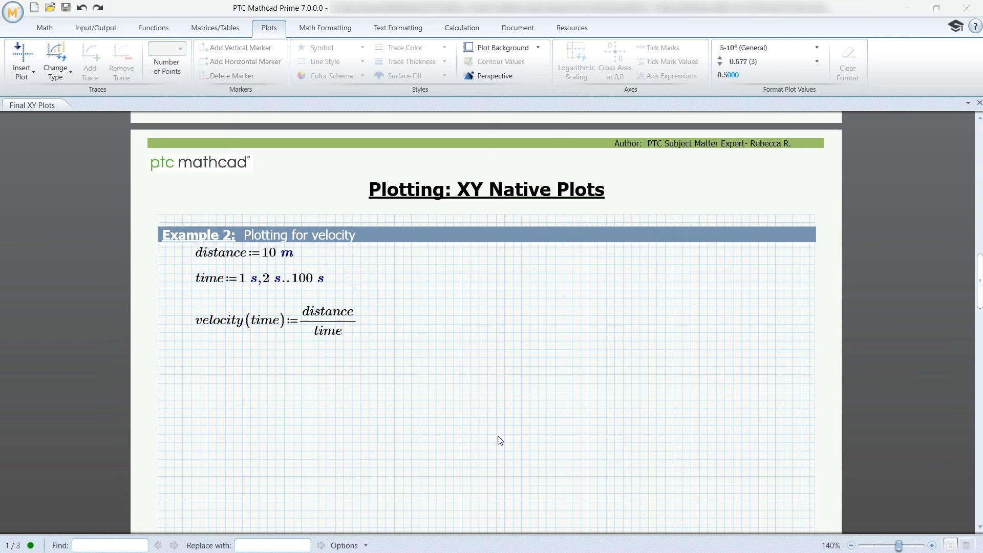
pyautogui.scroll(-3)
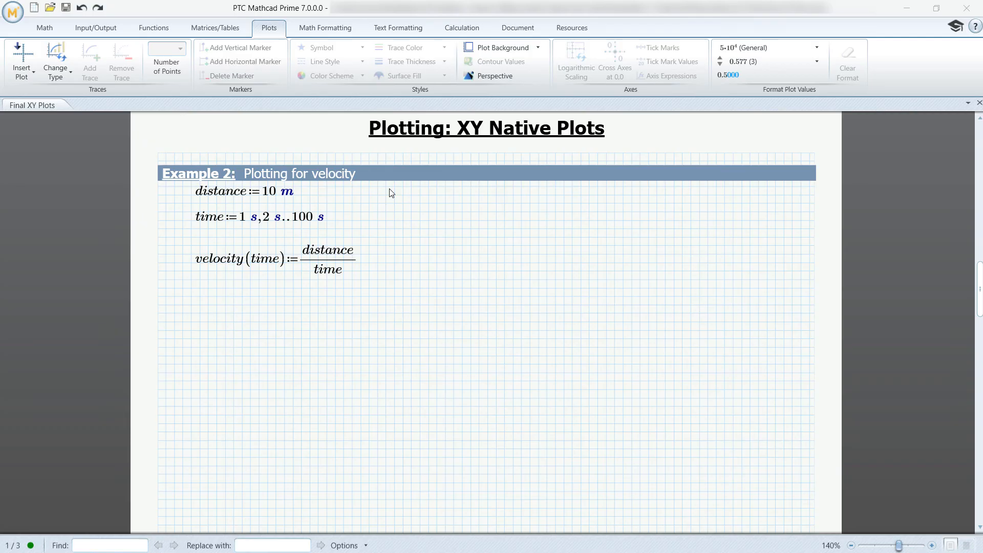
pyautogui.moveTo(377, 237)
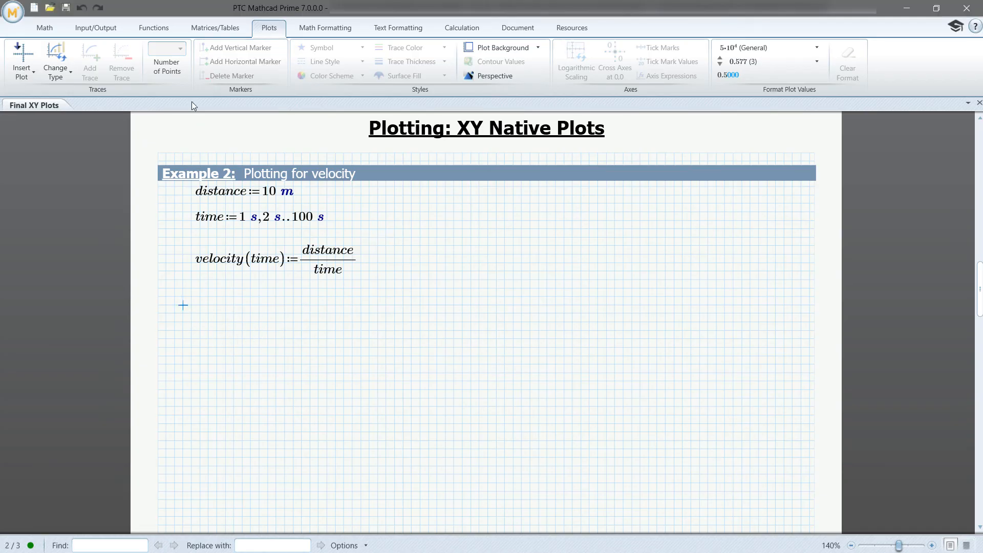
# Insert an XY plot of velocity(time) against time below the definitions
pyautogui.click(19, 61)
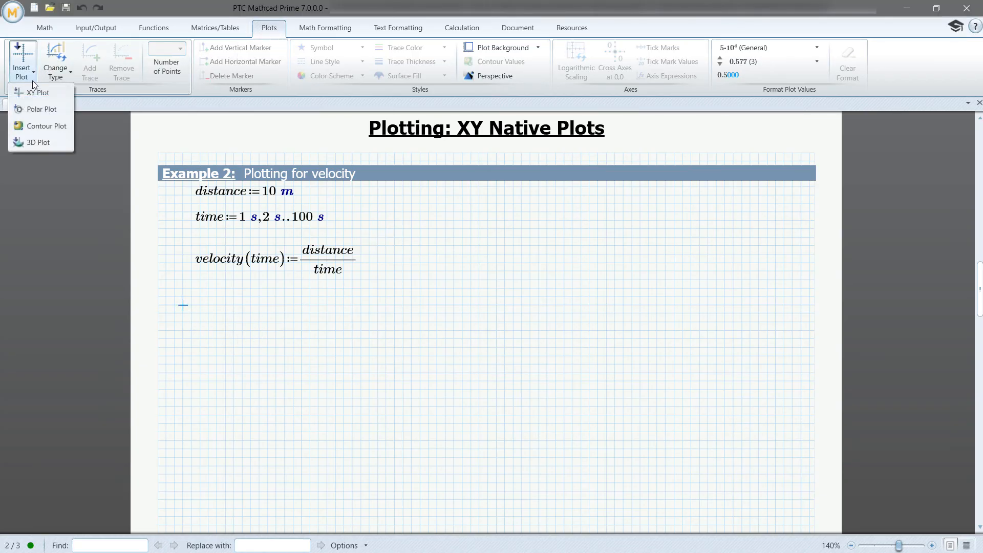
pyautogui.click(39, 93)
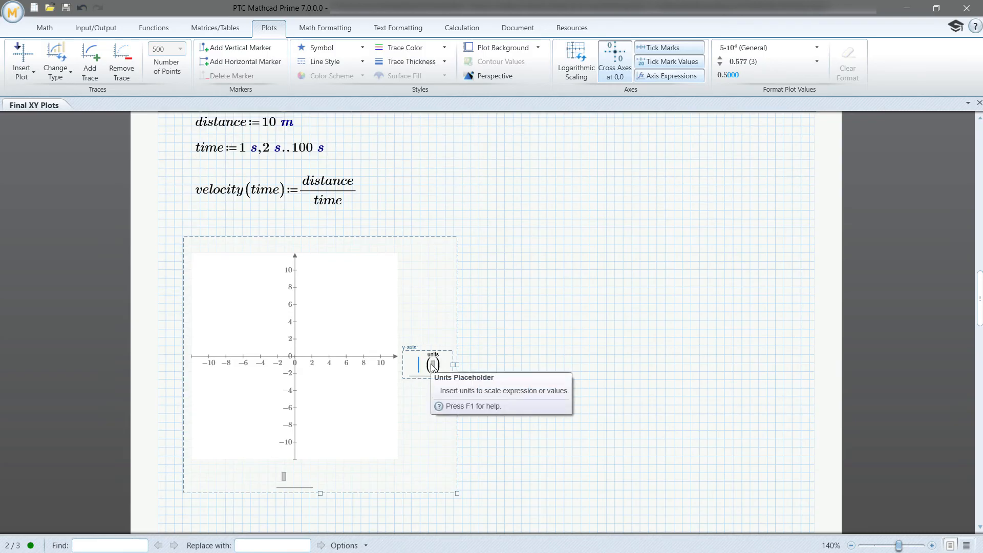
pyautogui.write('velocity')
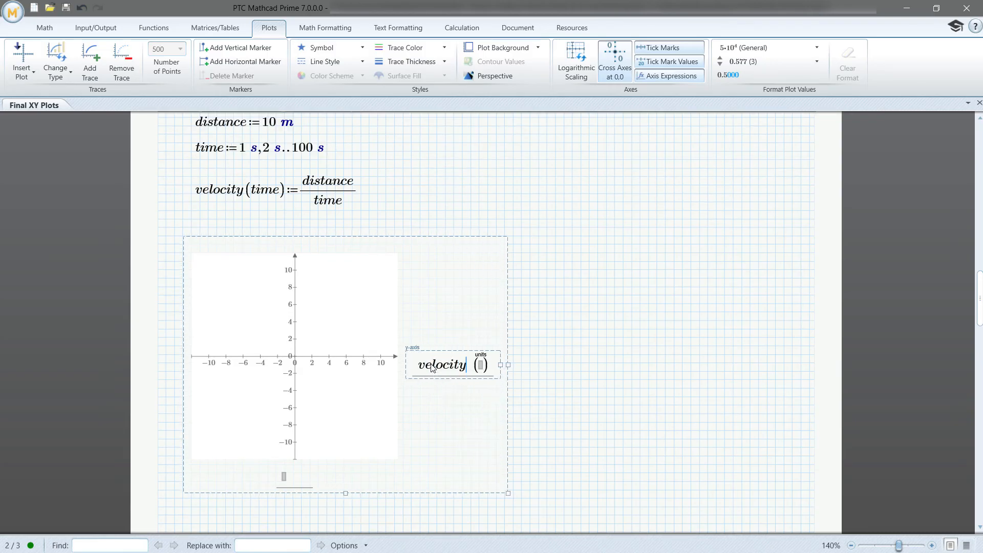
pyautogui.write('(time)')
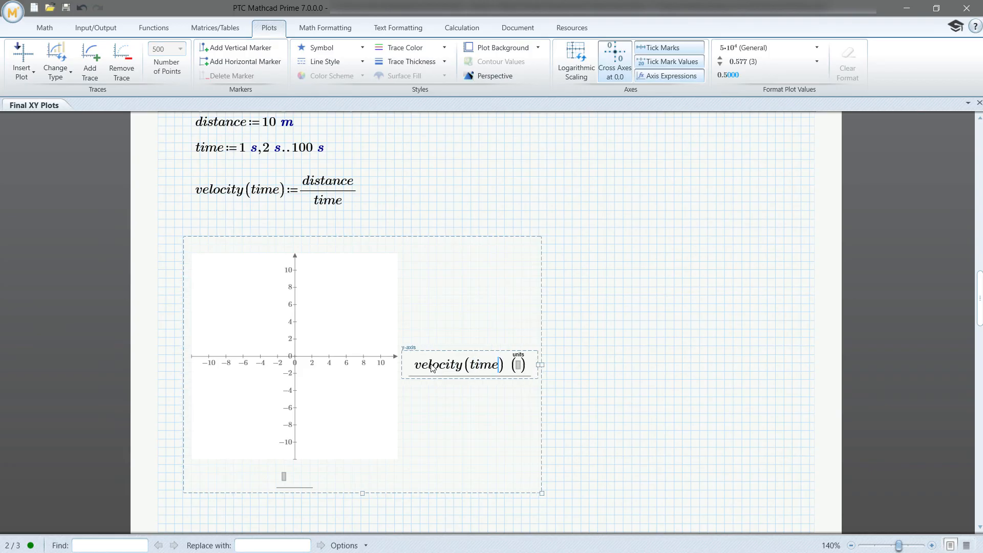
pyautogui.click(283, 476)
pyautogui.write('time')
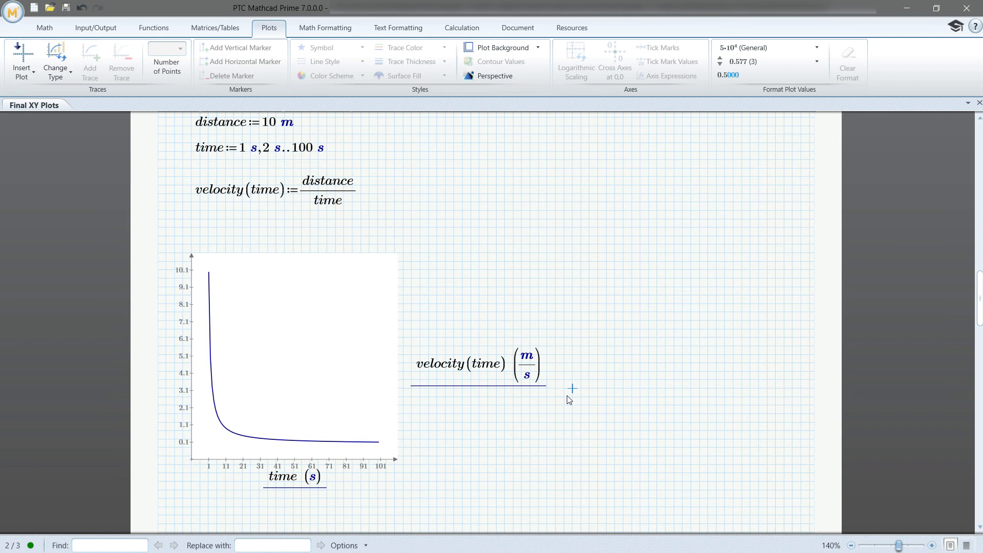
pyautogui.moveTo(367, 414)
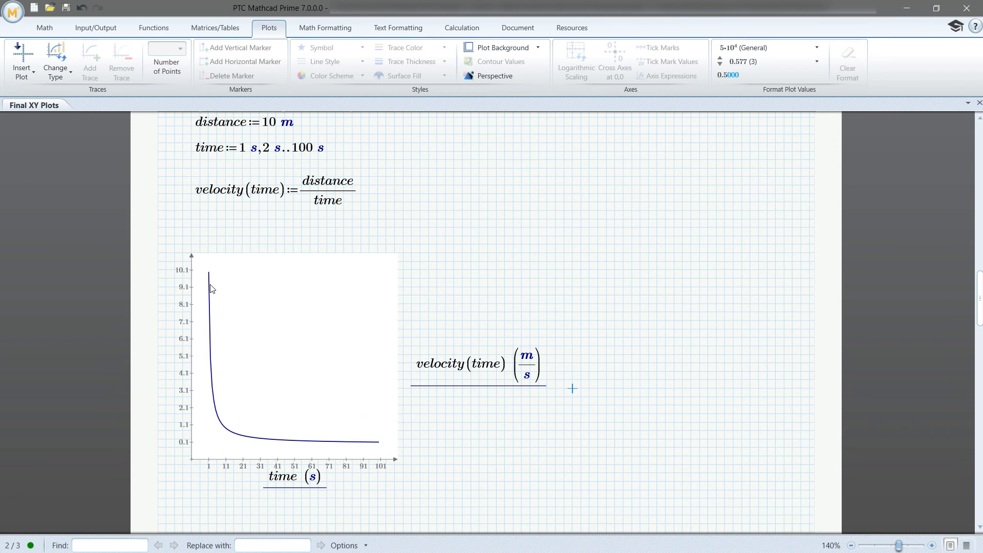
# Scroll to Example 3 and plot sin(f) against f
pyautogui.scroll(-3)
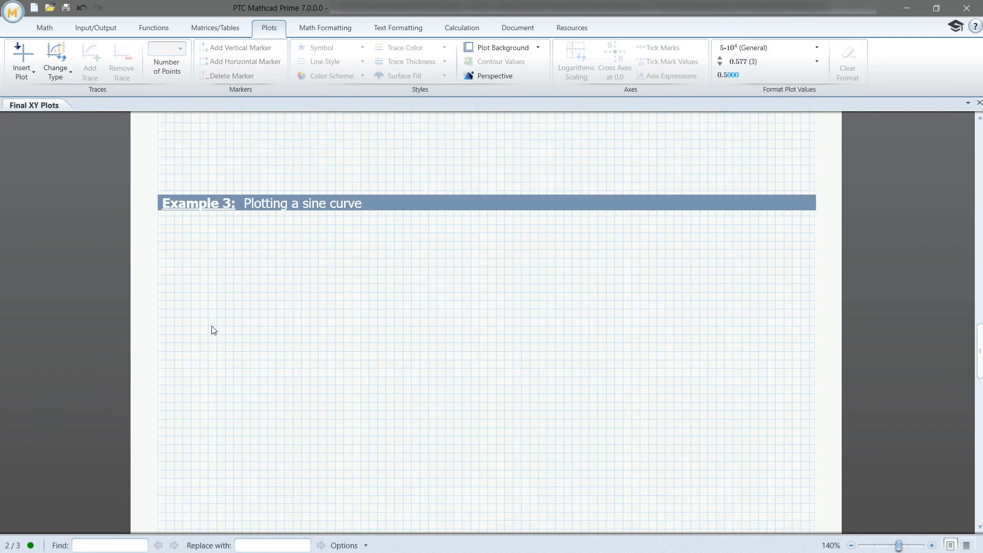
pyautogui.scroll(-3)
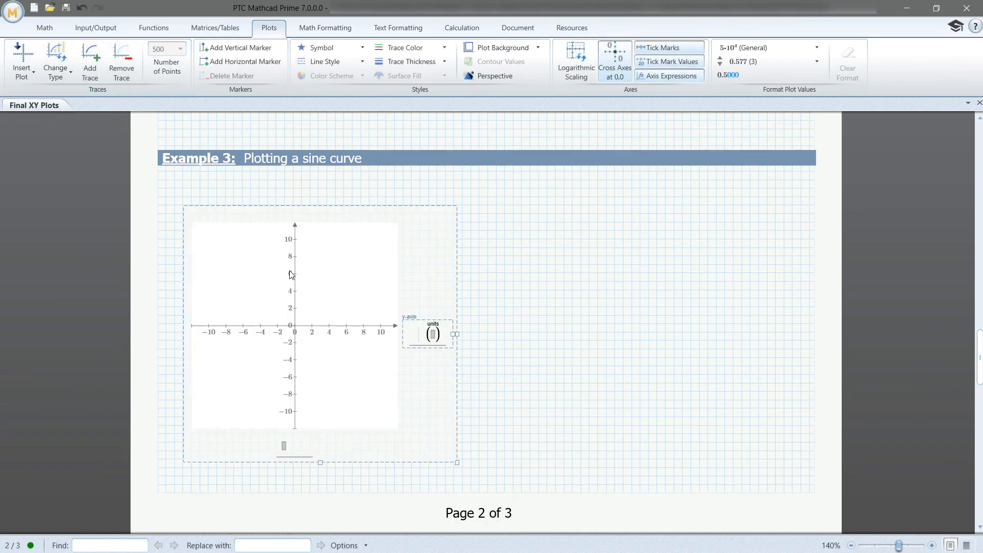
pyautogui.write('sin(')
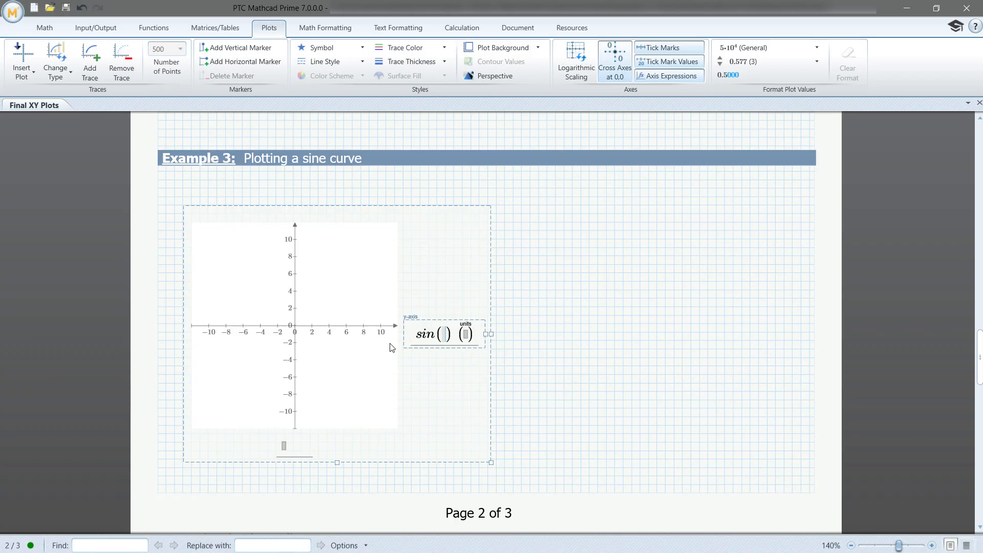
pyautogui.write('f')
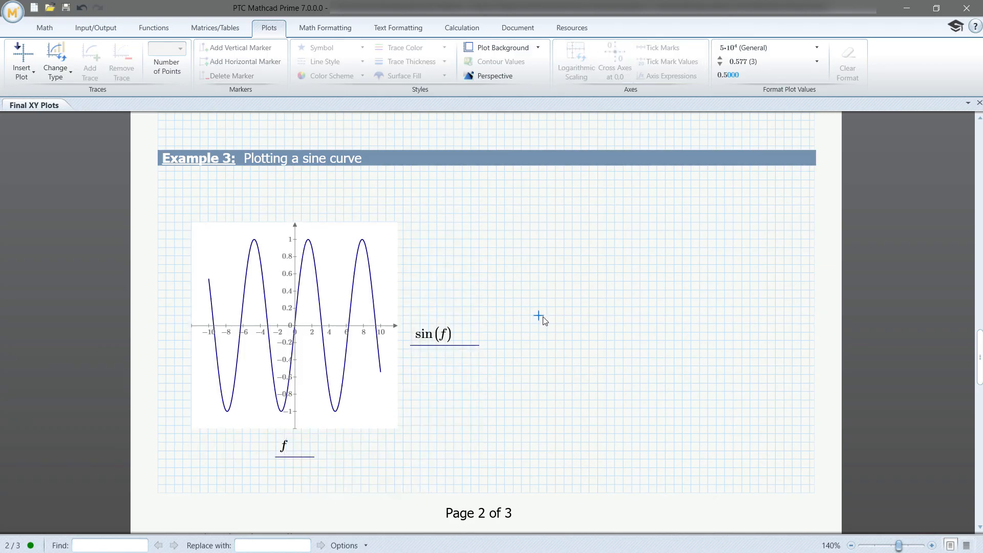
pyautogui.moveTo(540, 324)
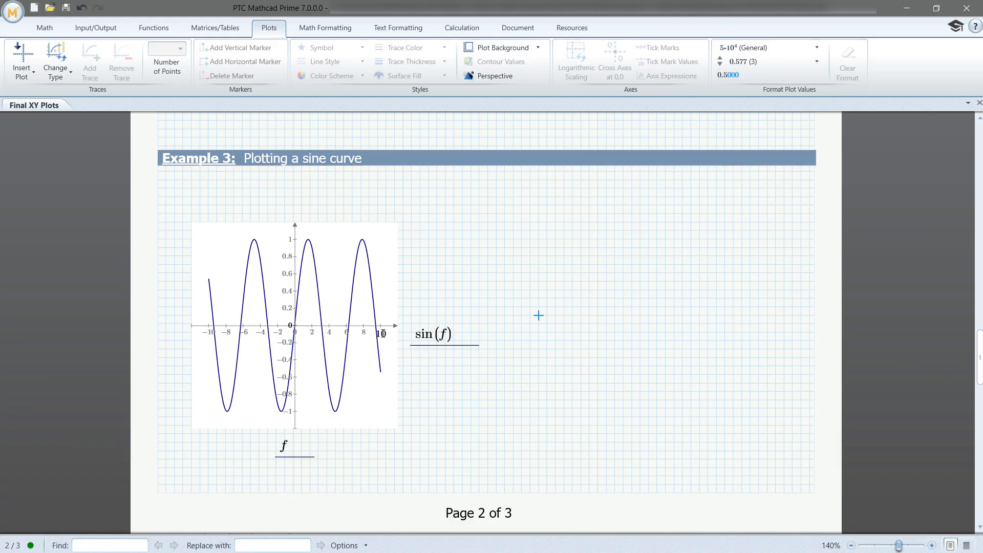
# Change the sine plot's f-axis limits to -5 and 5
pyautogui.click(293, 313)
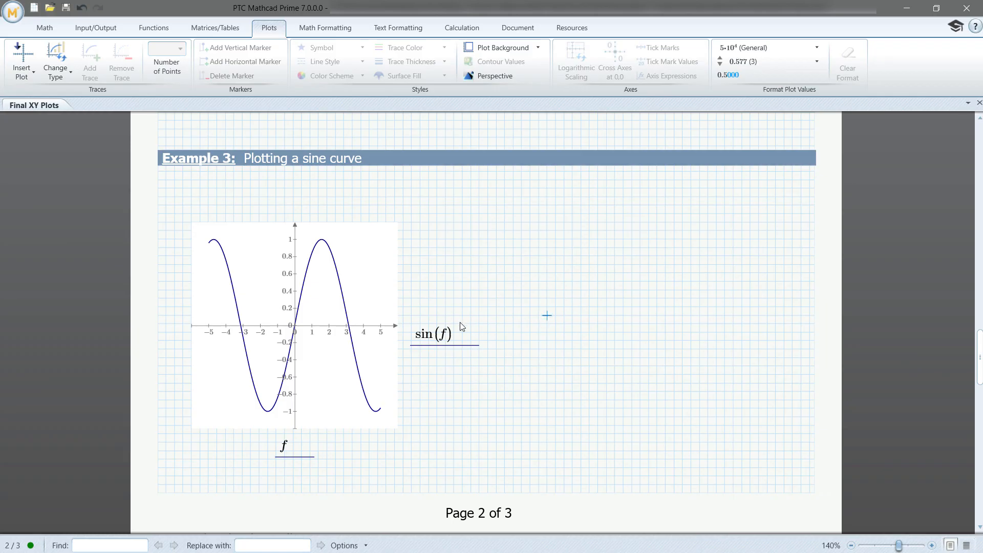
pyautogui.moveTo(224, 392)
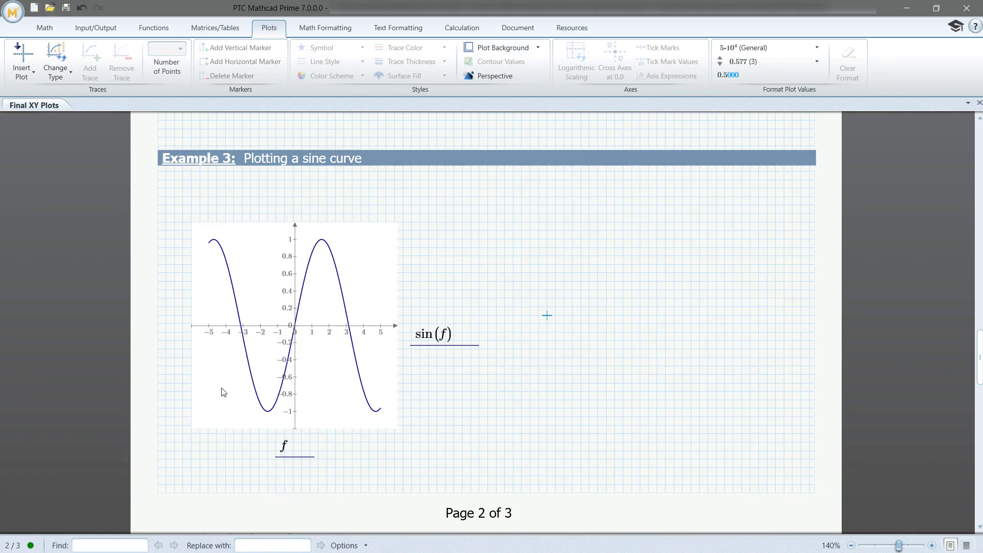
pyautogui.scroll(-3)
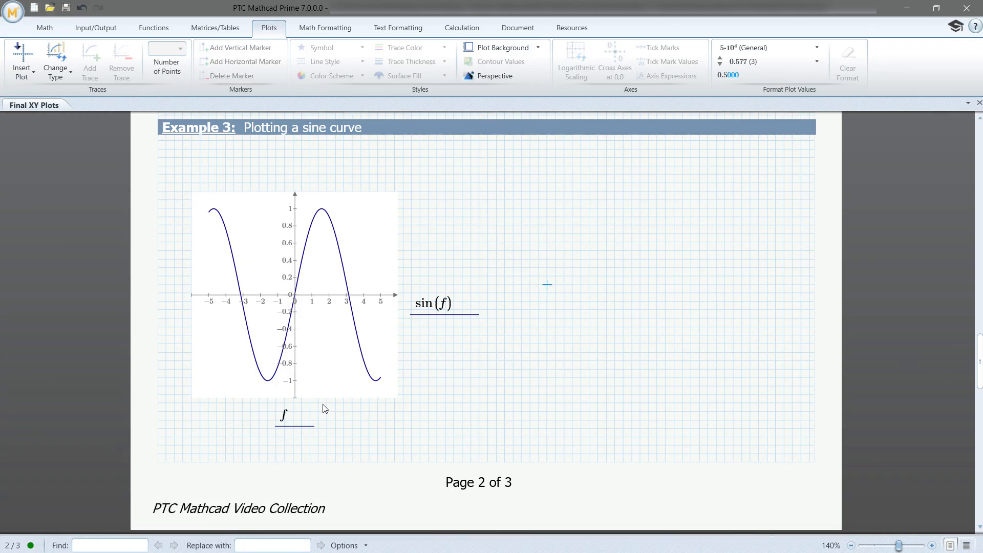